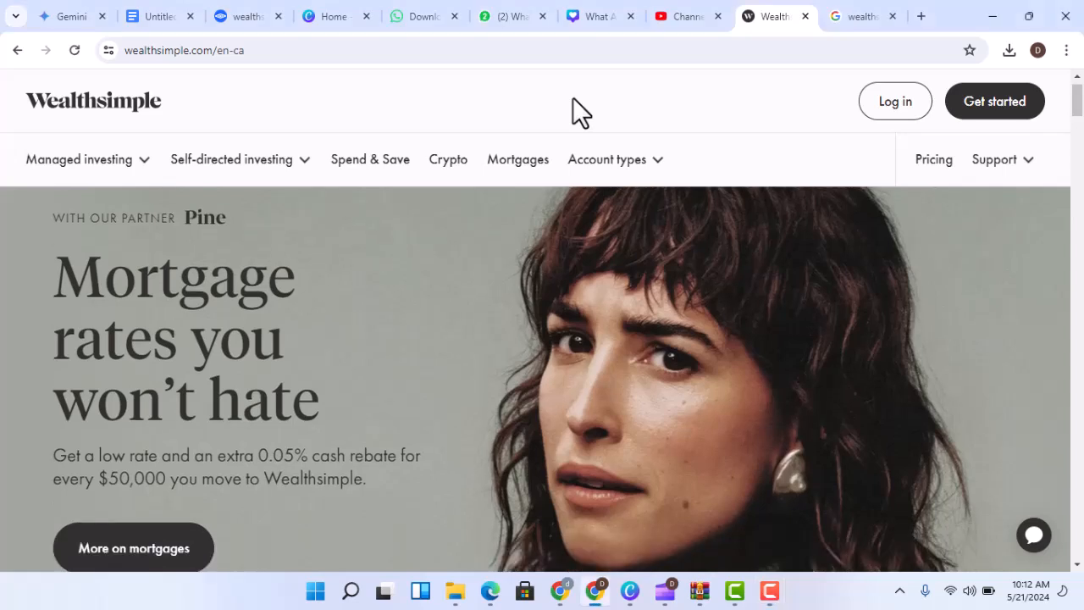
{"action": "scroll", "scroll_direction": "down", "scroll_amount": 3}
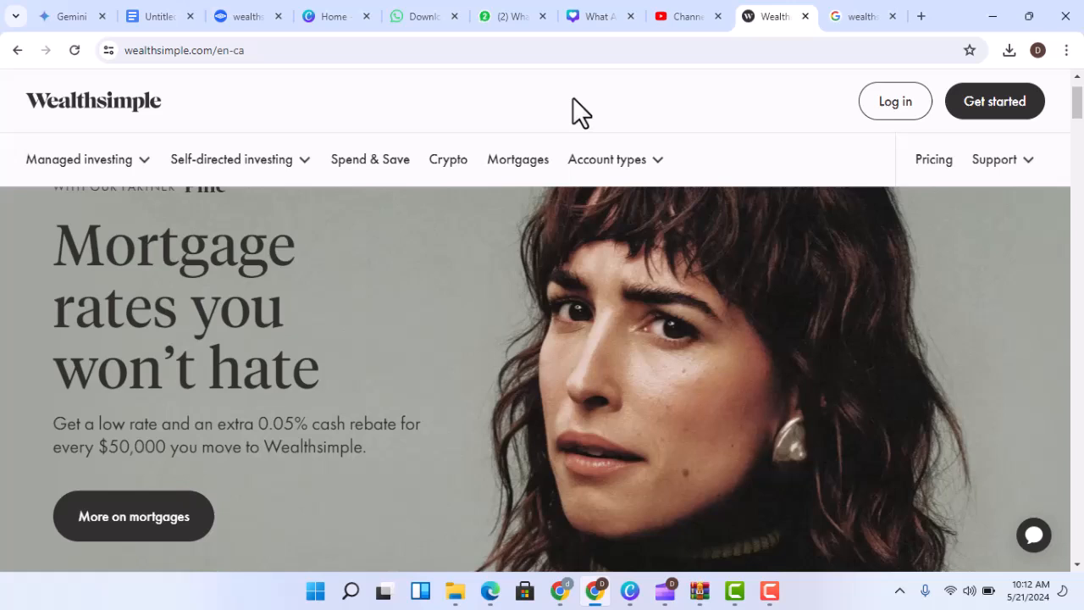
{"action": "scroll", "scroll_direction": "down", "scroll_amount": 3}
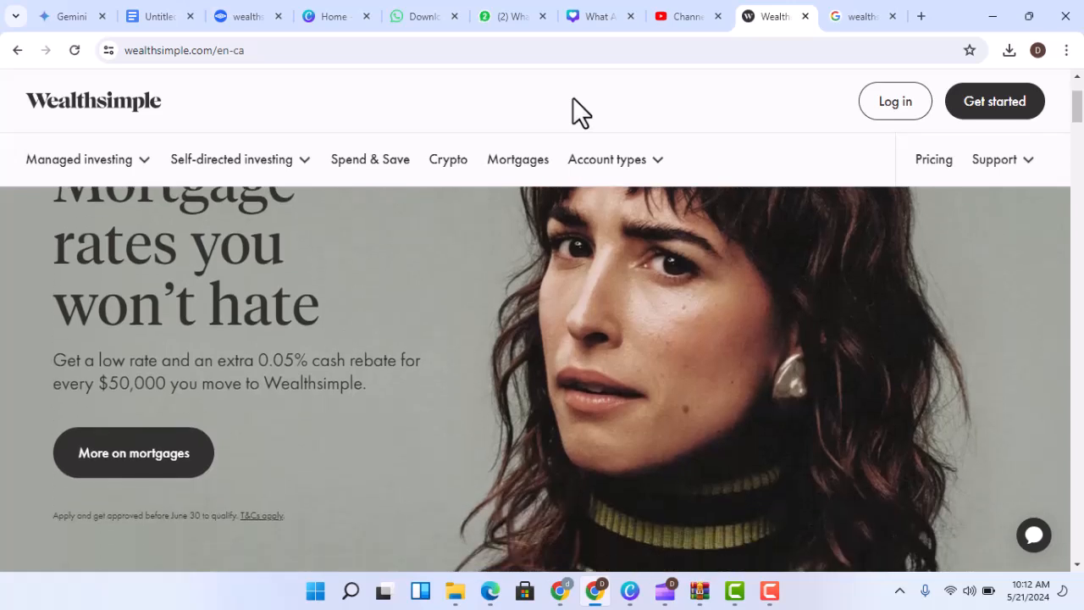
{"action": "scroll", "scroll_direction": "down", "scroll_amount": 3}
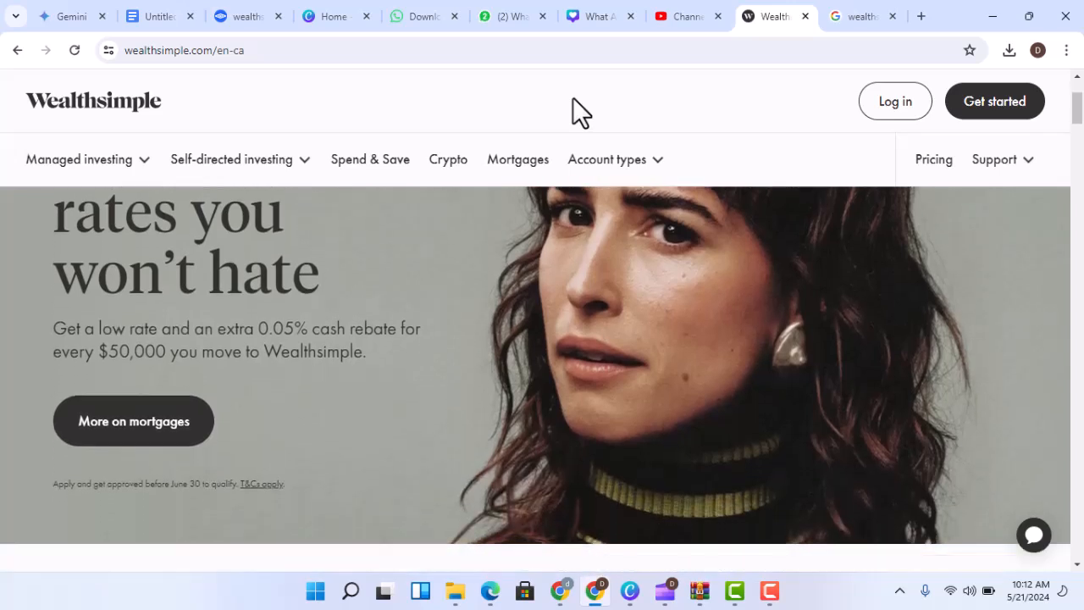
{"action": "scroll", "scroll_direction": "down", "scroll_amount": 3}
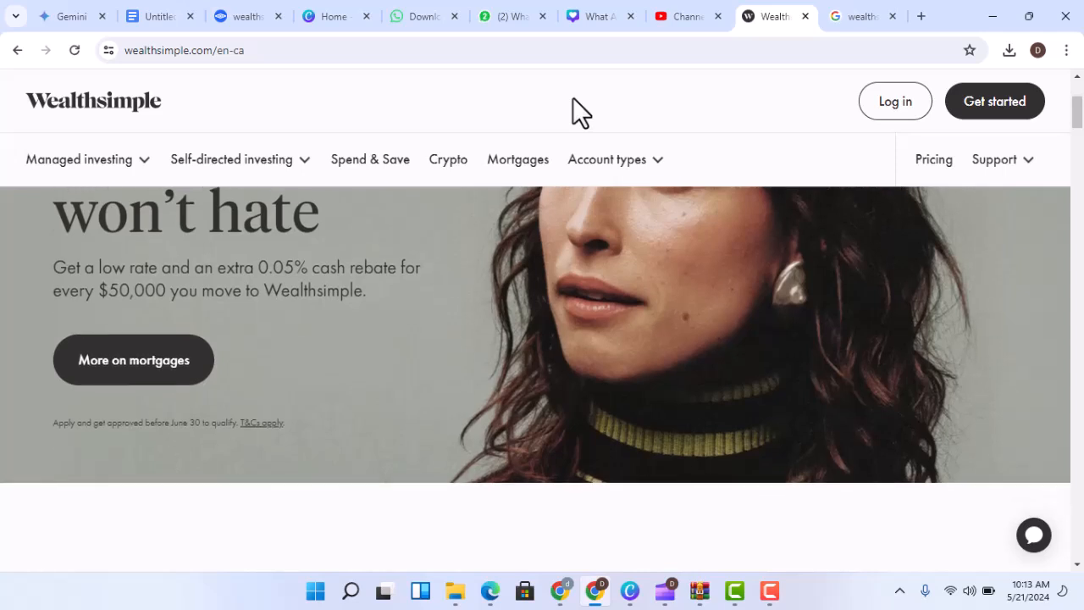
{"action": "scroll", "scroll_direction": "down", "scroll_amount": 3}
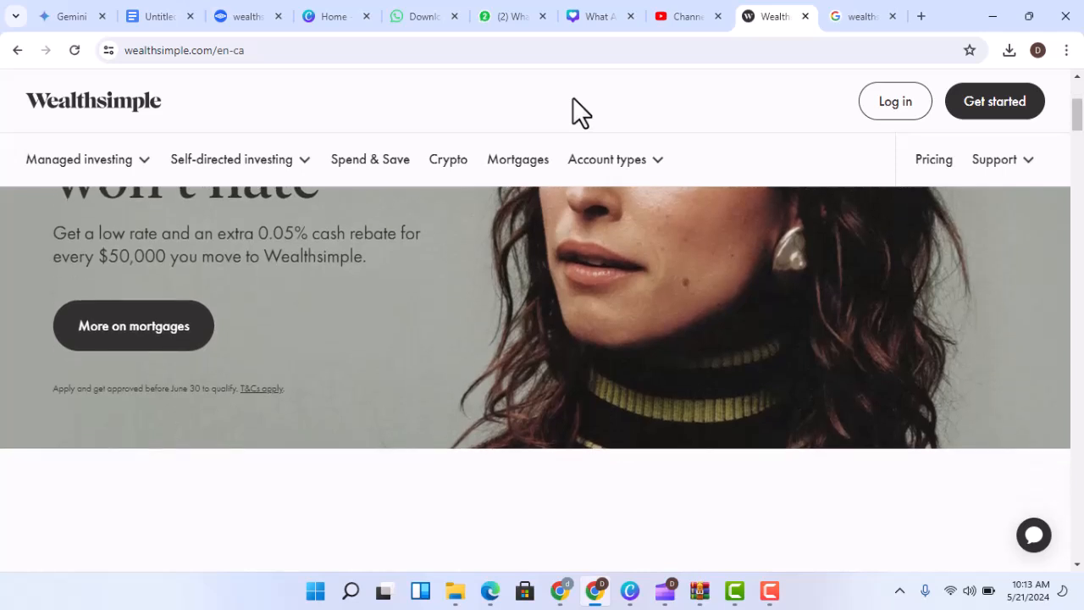
{"action": "scroll", "scroll_direction": "down", "scroll_amount": 3}
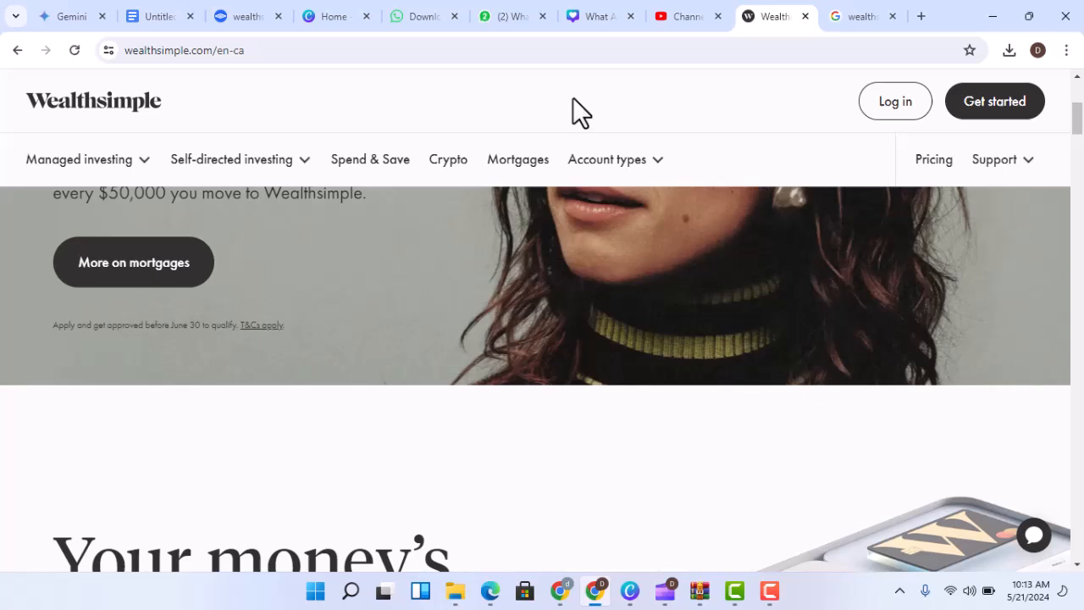
{"action": "scroll", "scroll_direction": "down", "scroll_amount": 3}
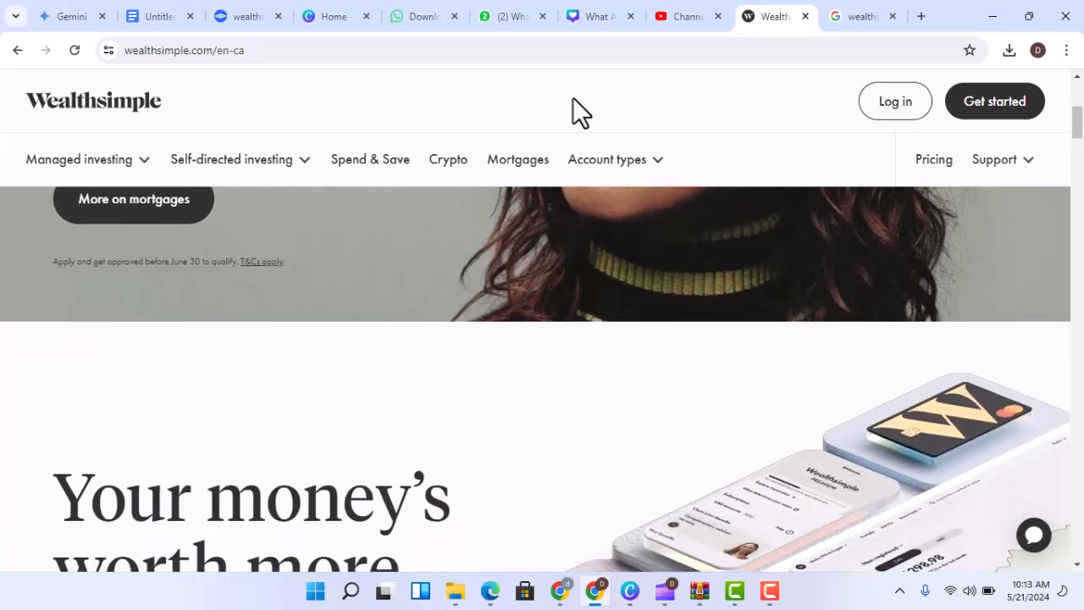
{"action": "scroll", "scroll_direction": "down", "scroll_amount": 3}
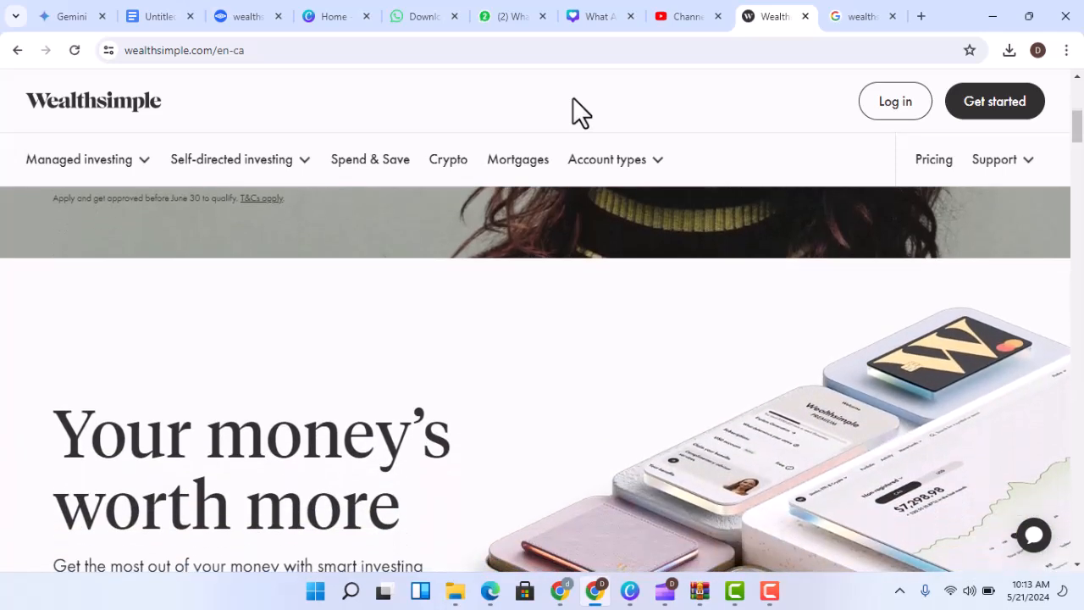
{"action": "scroll", "scroll_direction": "down", "scroll_amount": 3}
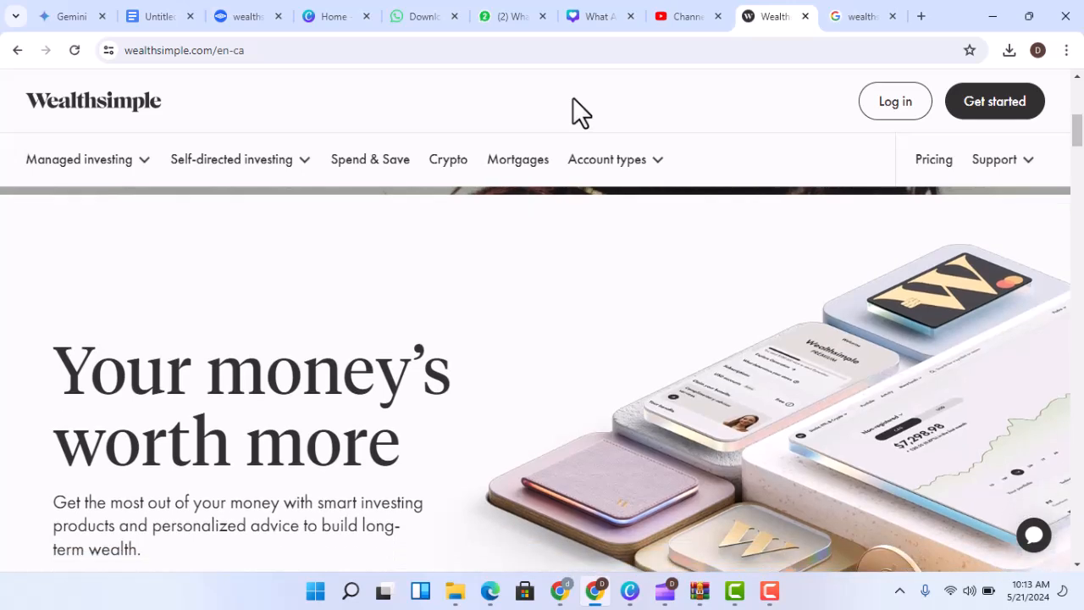
{"action": "scroll", "scroll_direction": "down", "scroll_amount": 3}
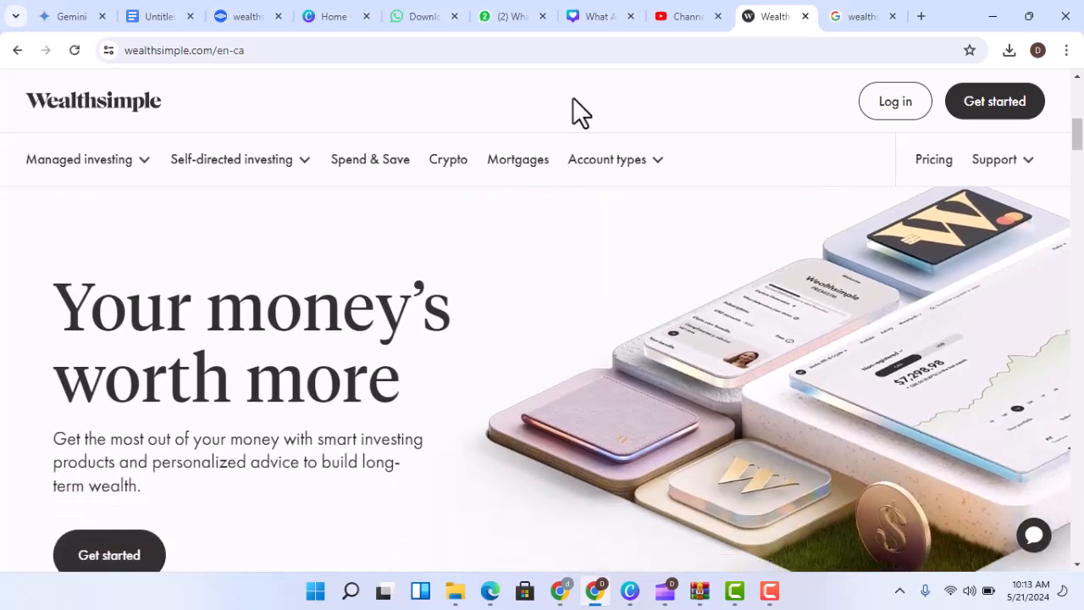
{"action": "scroll", "scroll_direction": "down", "scroll_amount": 3}
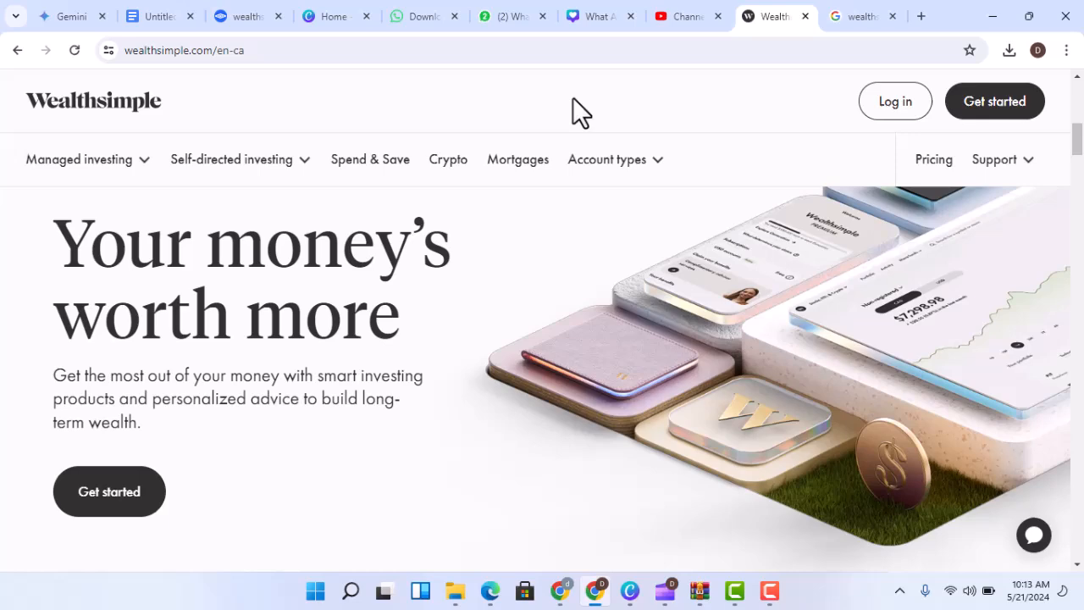
{"action": "scroll", "scroll_direction": "down", "scroll_amount": 3}
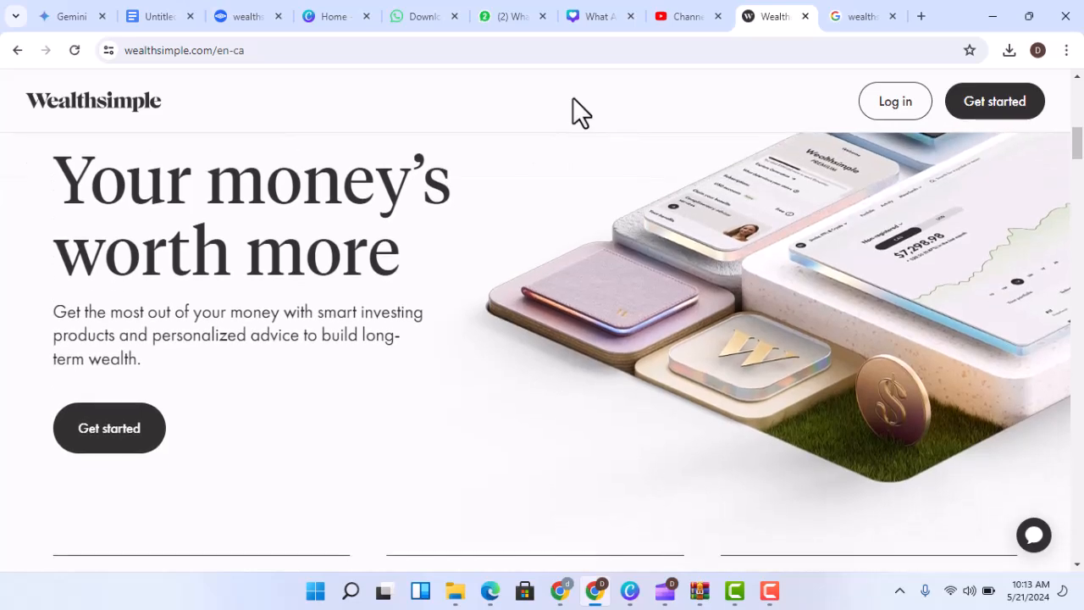
{"action": "scroll", "scroll_direction": "down", "scroll_amount": 3}
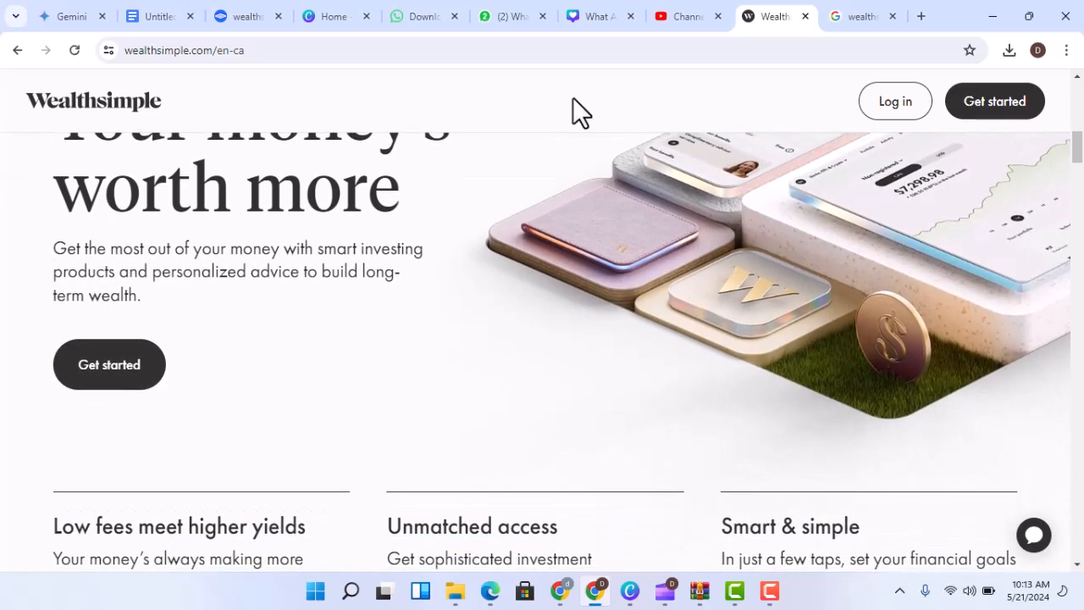
{"action": "scroll", "scroll_direction": "down", "scroll_amount": 3}
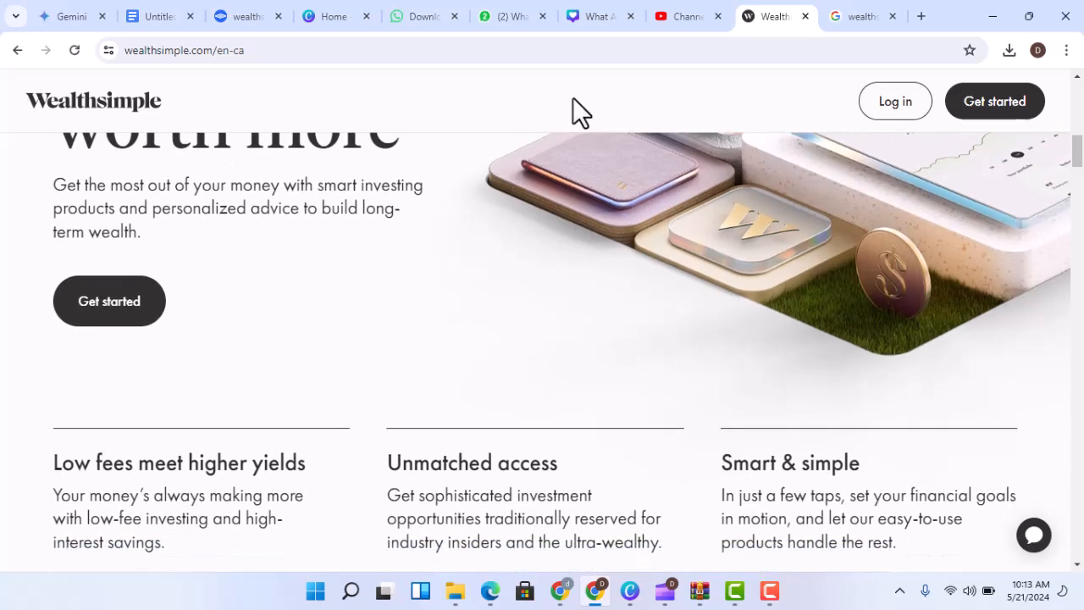
{"action": "scroll", "scroll_direction": "down", "scroll_amount": 3}
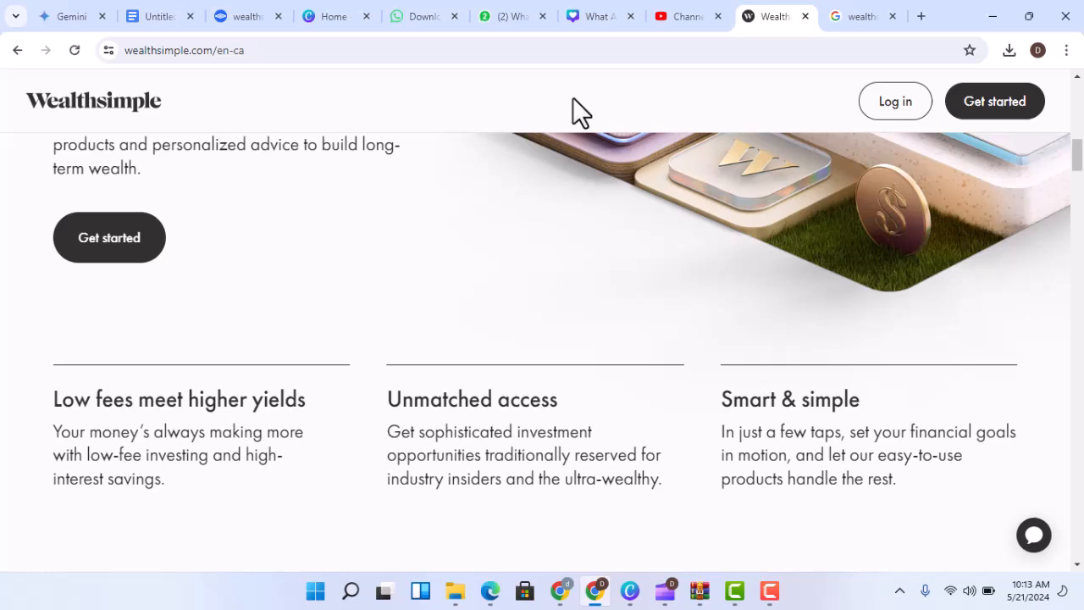
{"action": "scroll", "scroll_direction": "down", "scroll_amount": 3}
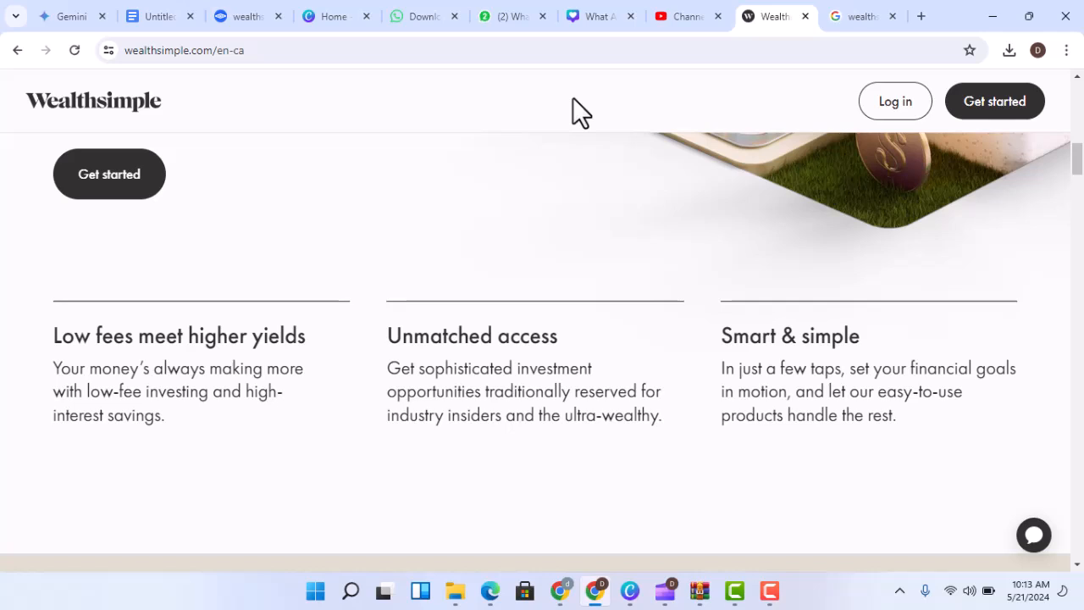
{"action": "scroll", "scroll_direction": "down", "scroll_amount": 3}
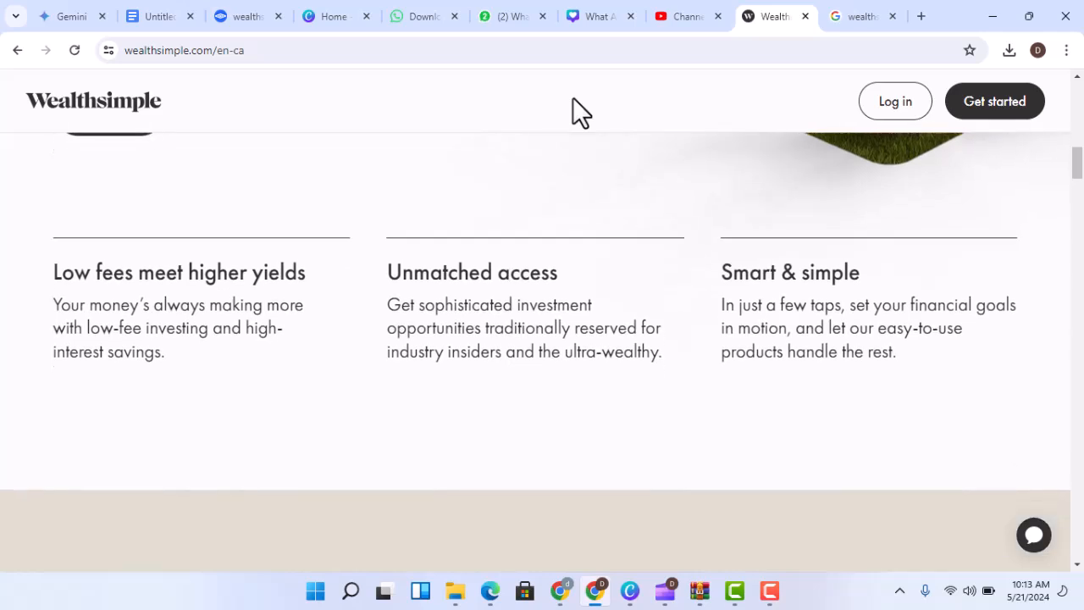
{"action": "scroll", "scroll_direction": "down", "scroll_amount": 3}
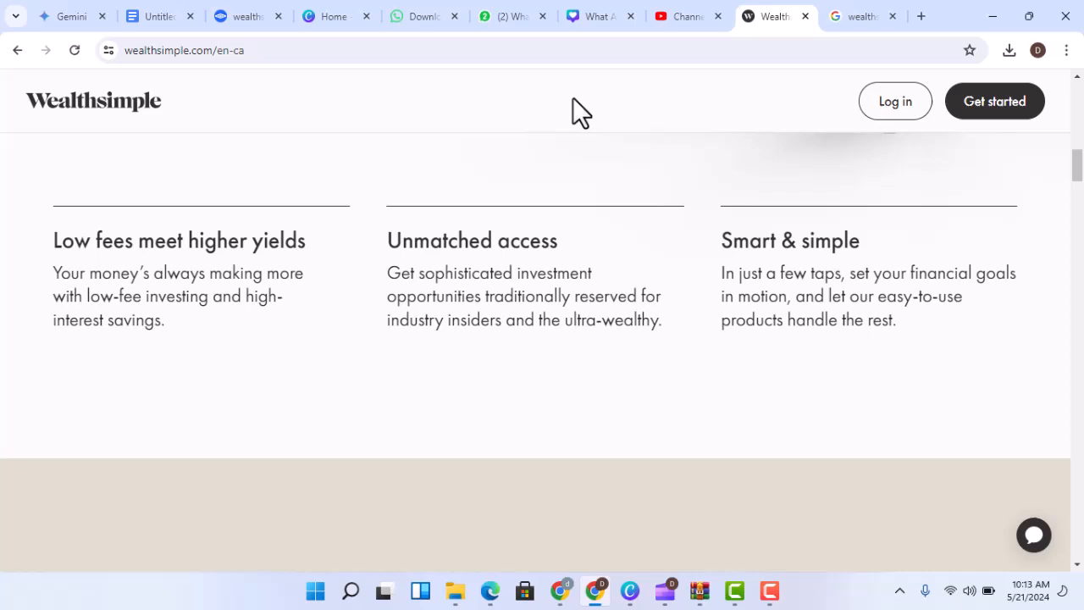
{"action": "scroll", "scroll_direction": "down", "scroll_amount": 3}
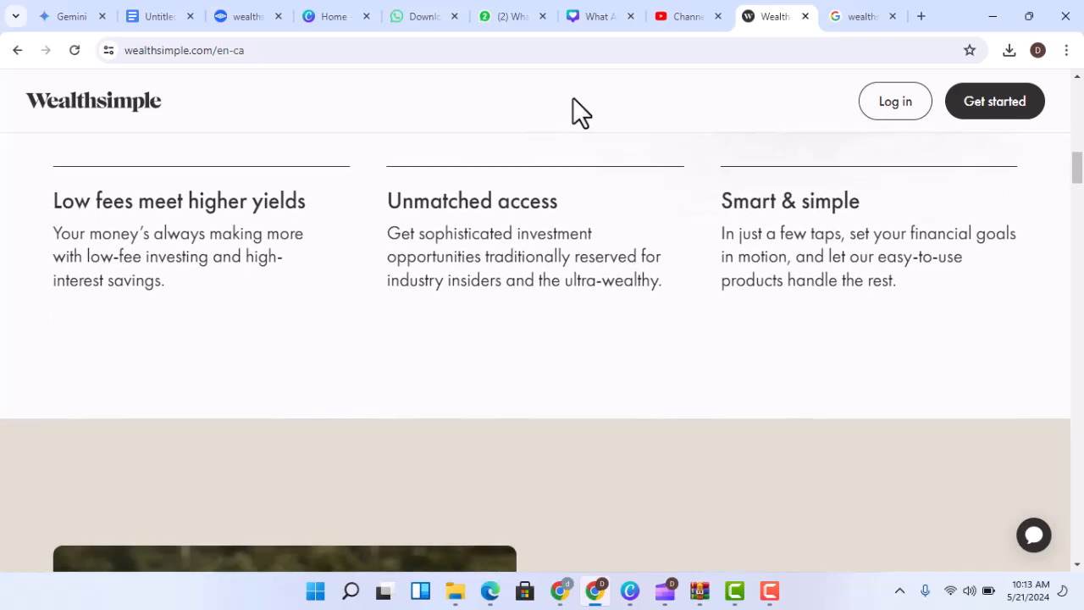
{"action": "scroll", "scroll_direction": "down", "scroll_amount": 3}
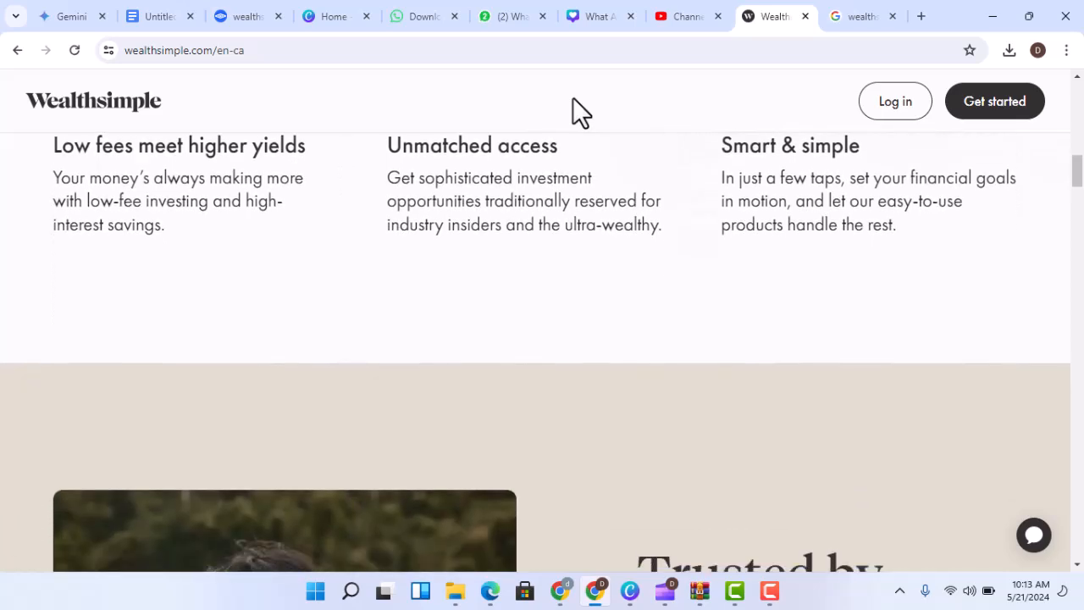
{"action": "scroll", "scroll_direction": "down", "scroll_amount": 3}
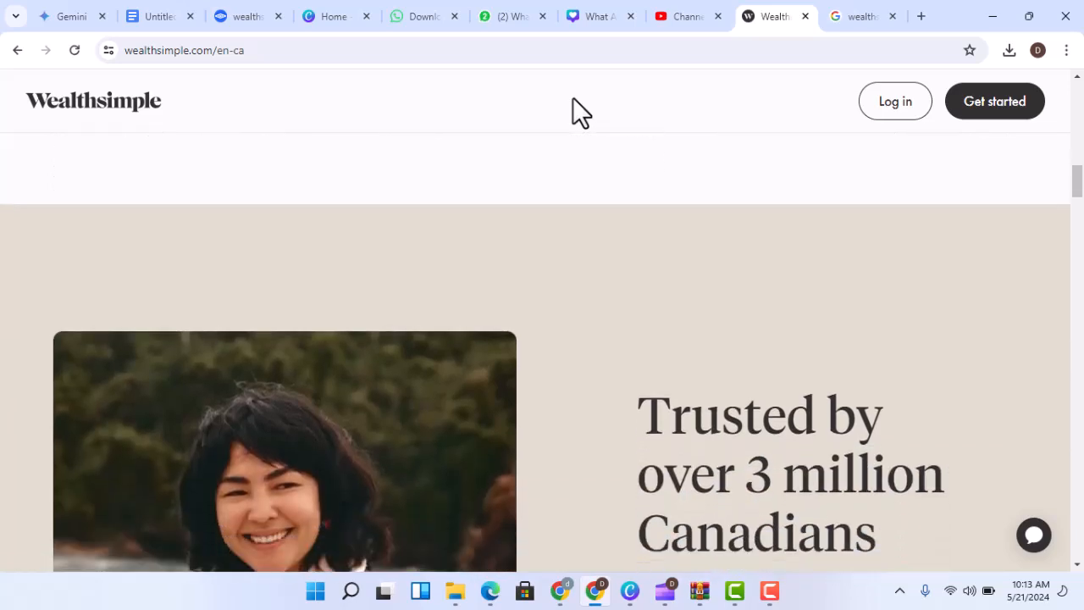
{"action": "scroll", "scroll_direction": "down", "scroll_amount": 3}
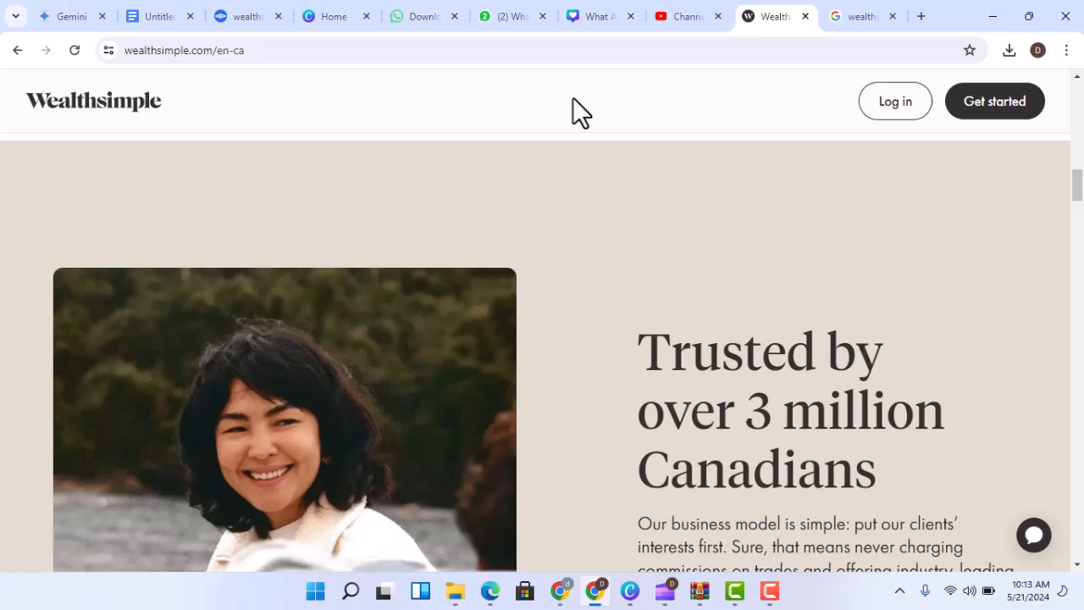
{"action": "scroll", "scroll_direction": "down", "scroll_amount": 3}
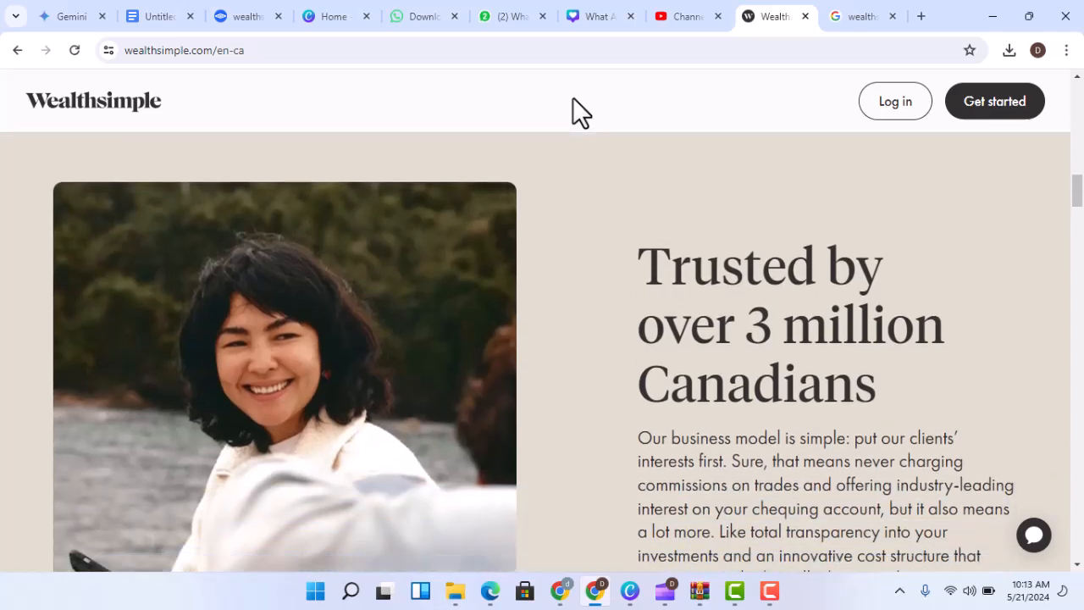
{"action": "scroll", "scroll_direction": "down", "scroll_amount": 3}
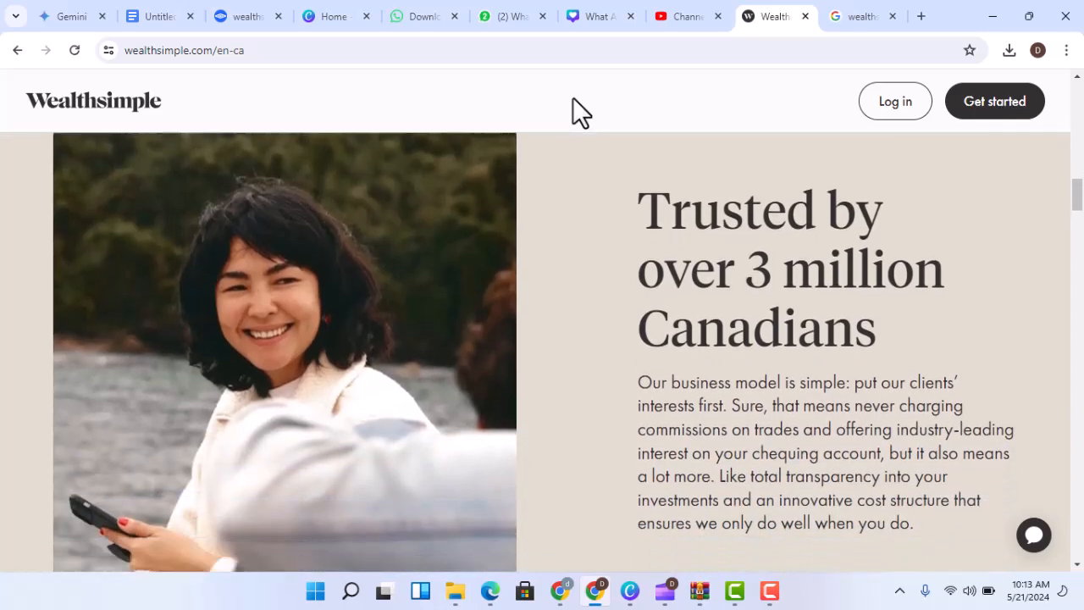
{"action": "scroll", "scroll_direction": "down", "scroll_amount": 3}
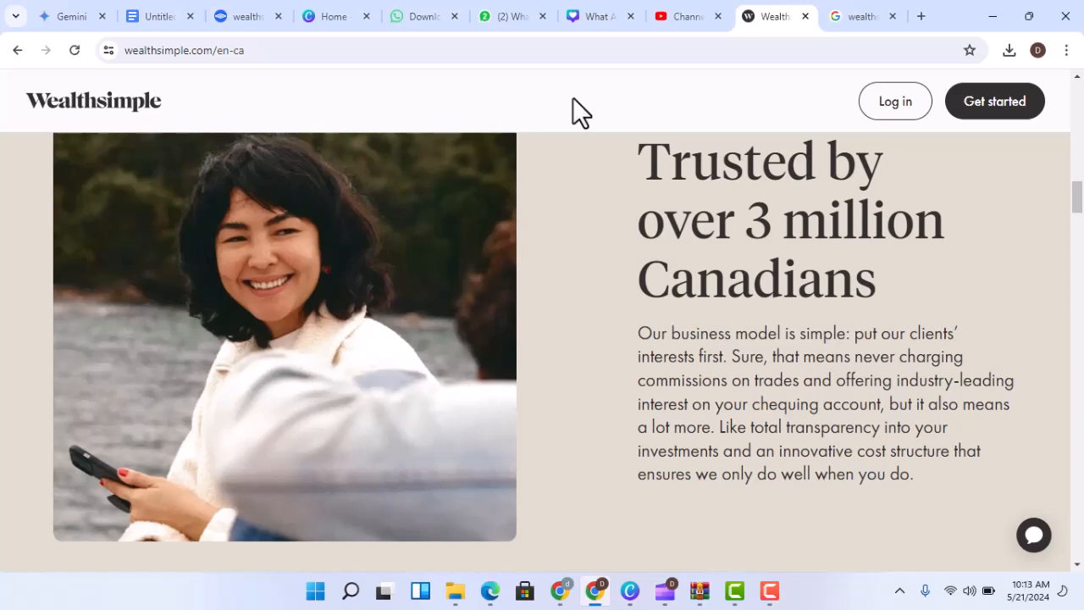
{"action": "scroll", "scroll_direction": "down", "scroll_amount": 3}
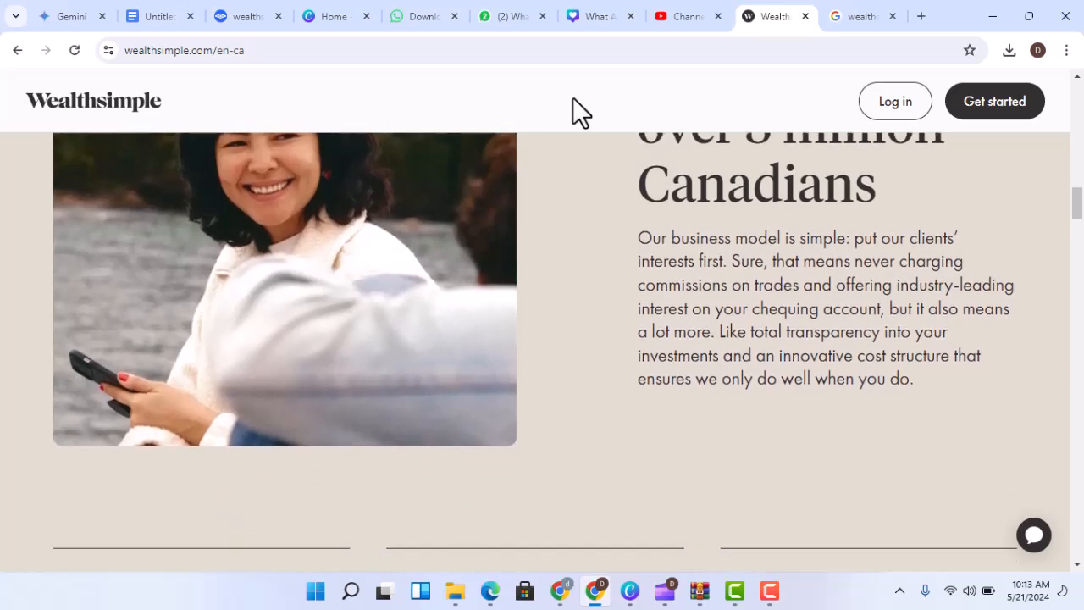
{"action": "scroll", "scroll_direction": "down", "scroll_amount": 3}
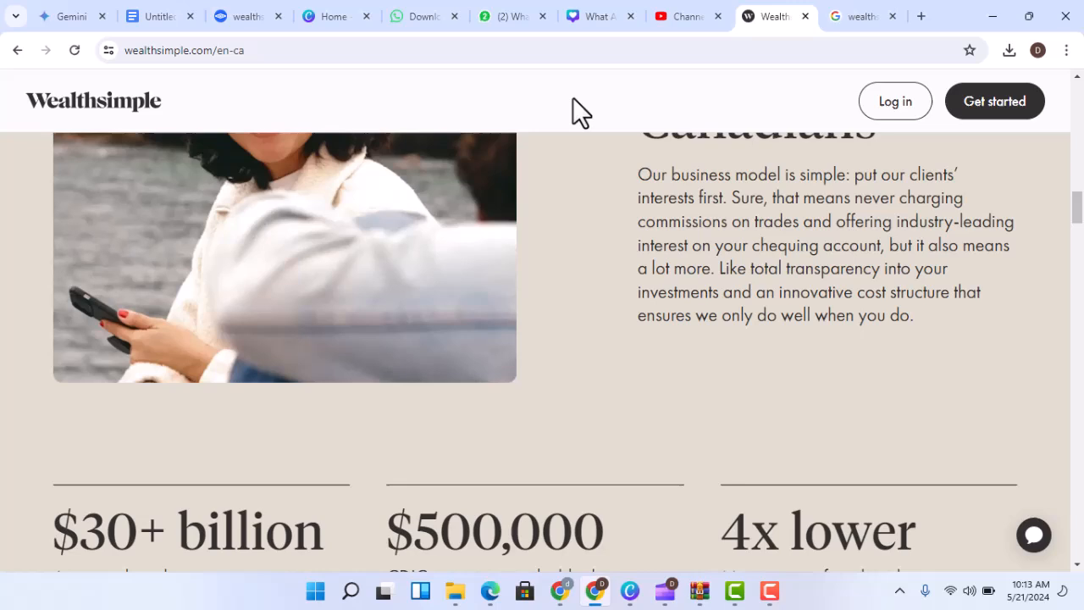
{"action": "scroll", "scroll_direction": "down", "scroll_amount": 3}
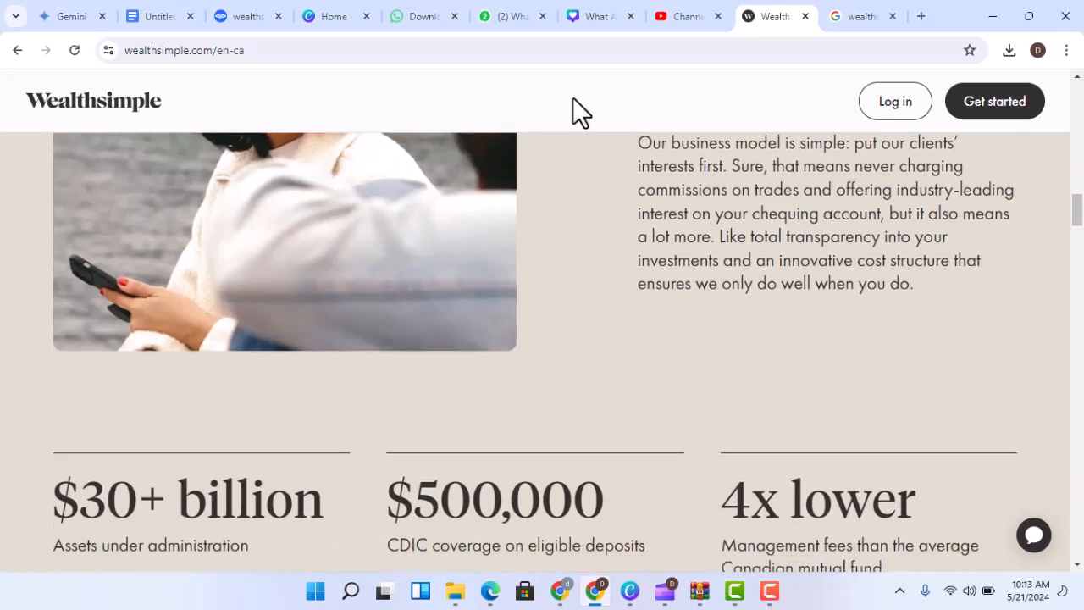
{"action": "scroll", "scroll_direction": "down", "scroll_amount": 3}
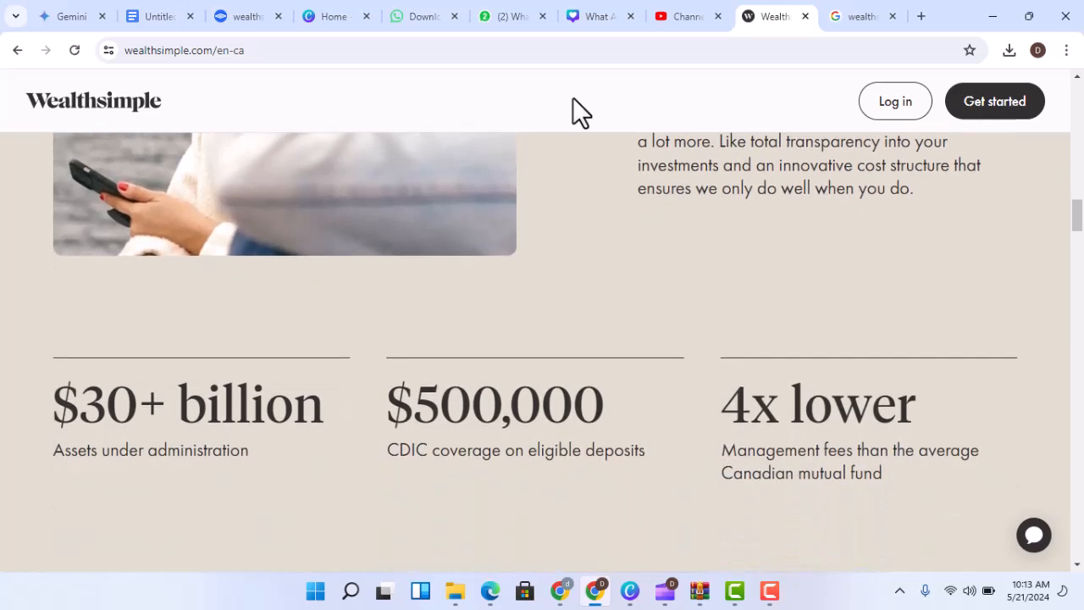
{"action": "scroll", "scroll_direction": "down", "scroll_amount": 3}
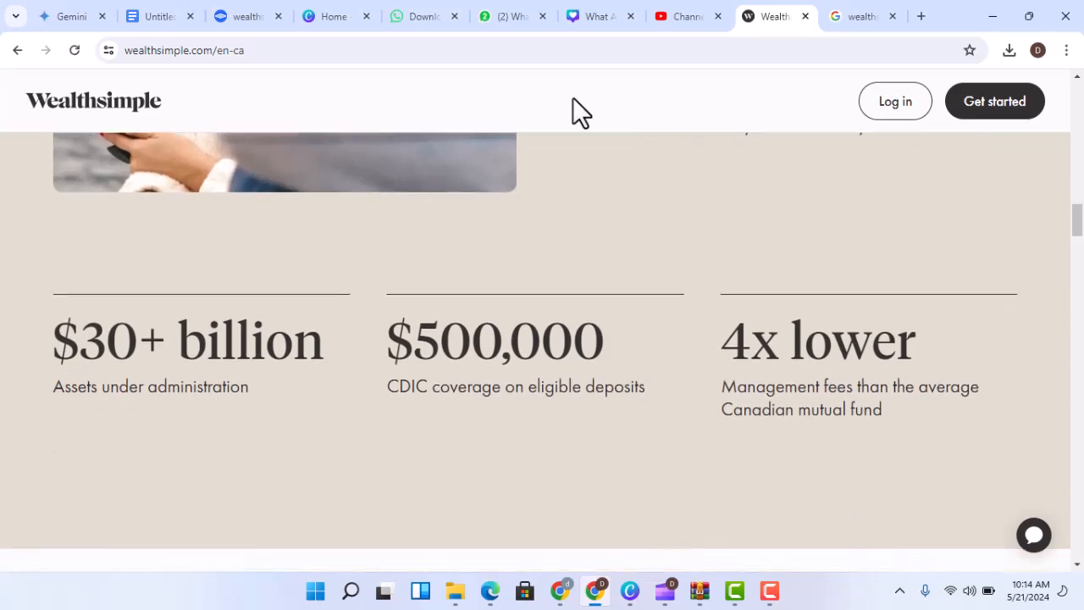
{"action": "scroll", "scroll_direction": "down", "scroll_amount": 3}
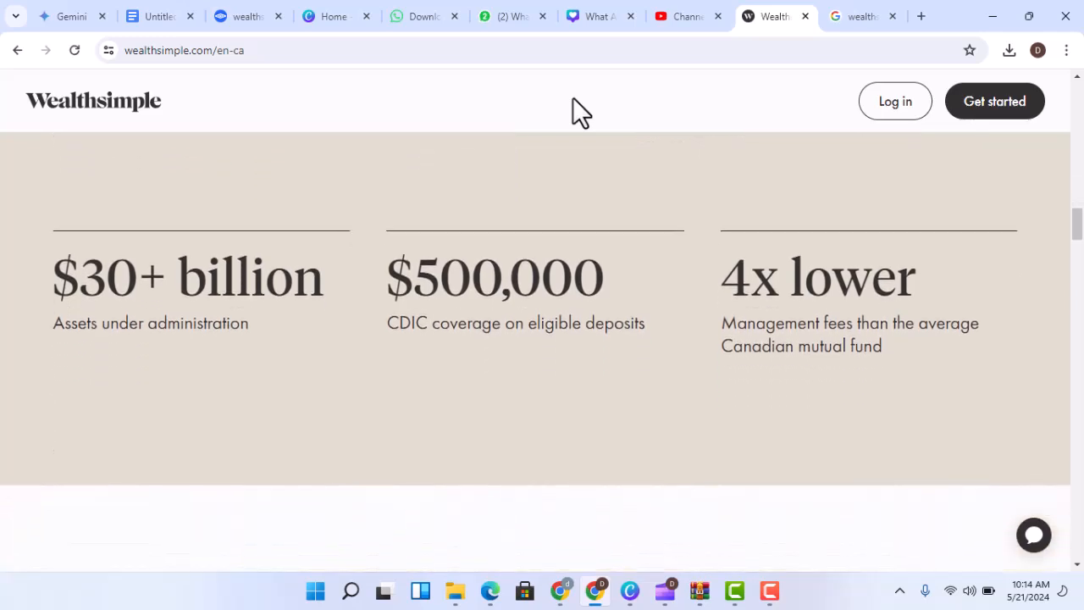
{"action": "scroll", "scroll_direction": "down", "scroll_amount": 3}
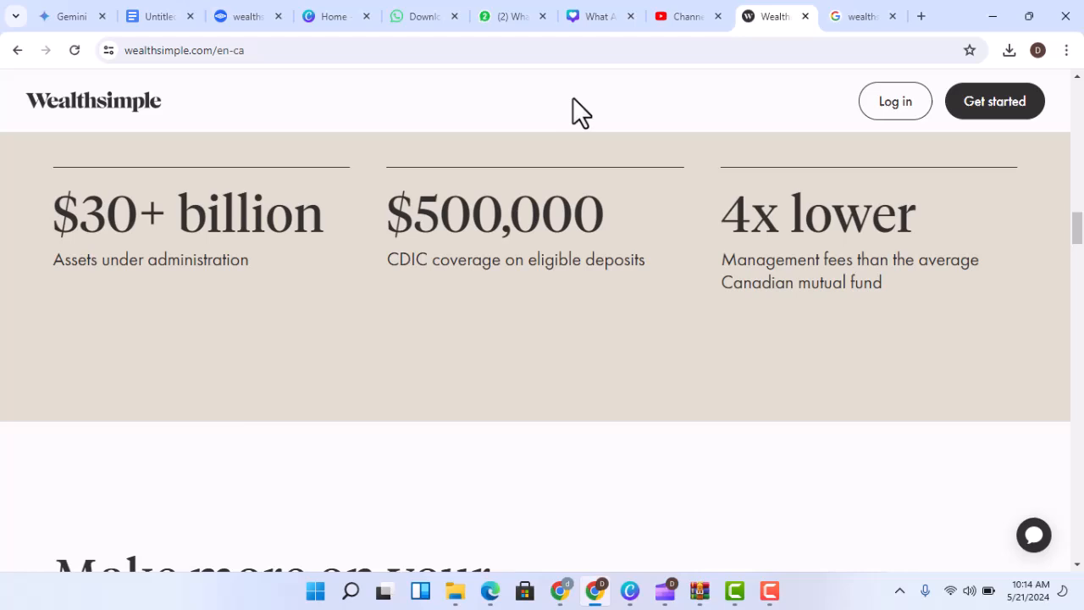
{"action": "scroll", "scroll_direction": "down", "scroll_amount": 3}
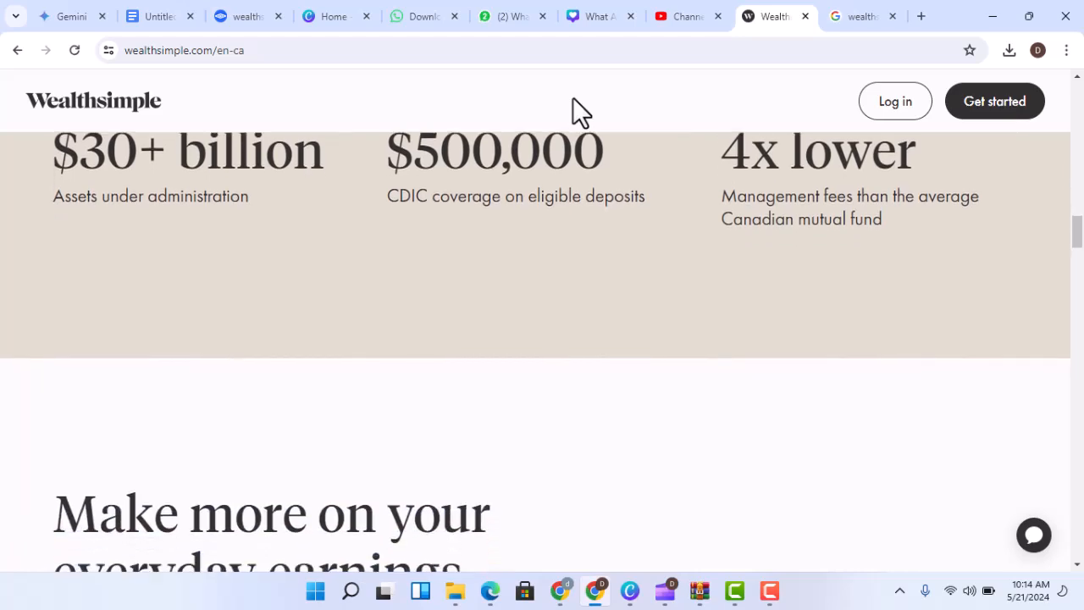
{"action": "scroll", "scroll_direction": "down", "scroll_amount": 3}
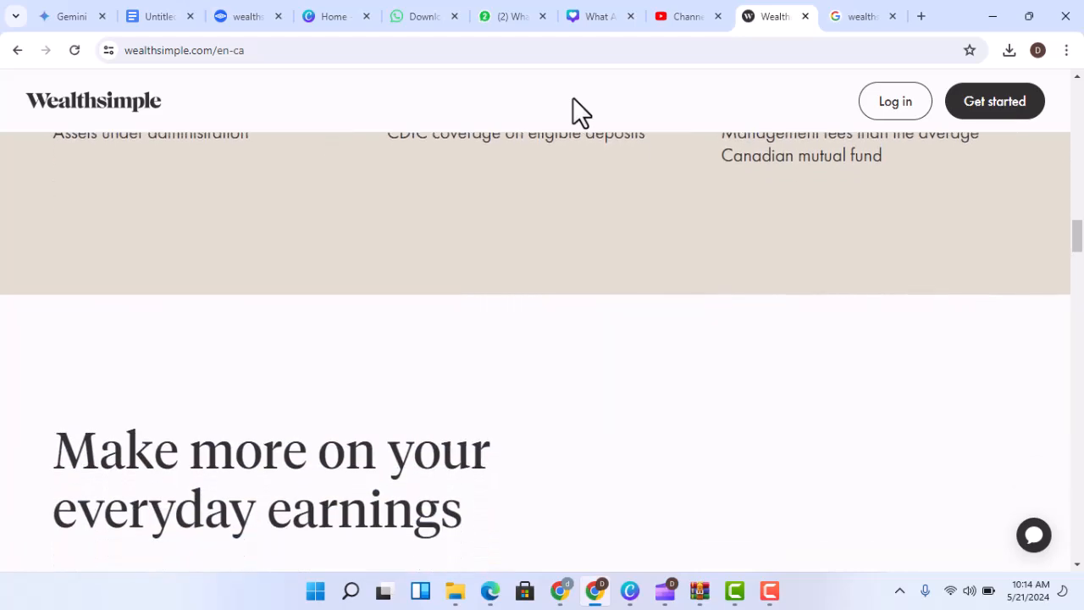
{"action": "scroll", "scroll_direction": "down", "scroll_amount": 3}
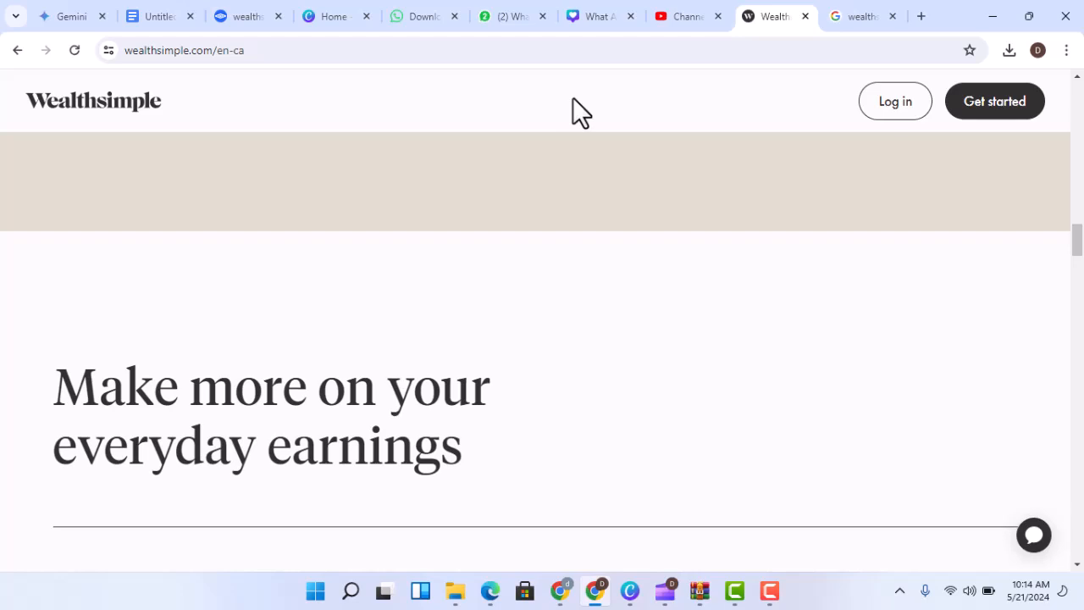
{"action": "scroll", "scroll_direction": "down", "scroll_amount": 3}
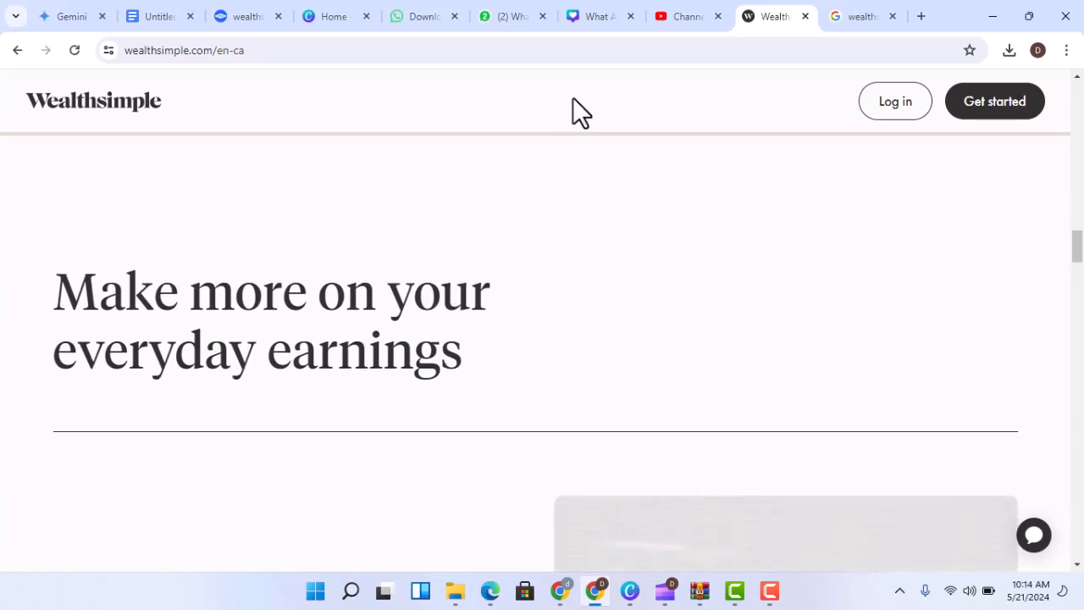
{"action": "scroll", "scroll_direction": "down", "scroll_amount": 3}
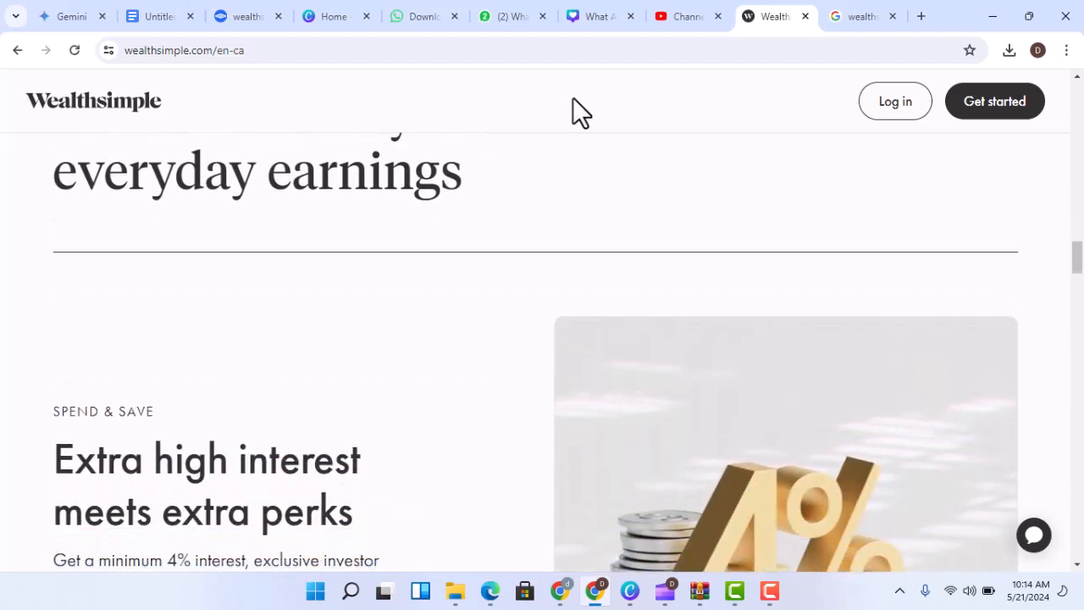
{"action": "scroll", "scroll_direction": "down", "scroll_amount": 3}
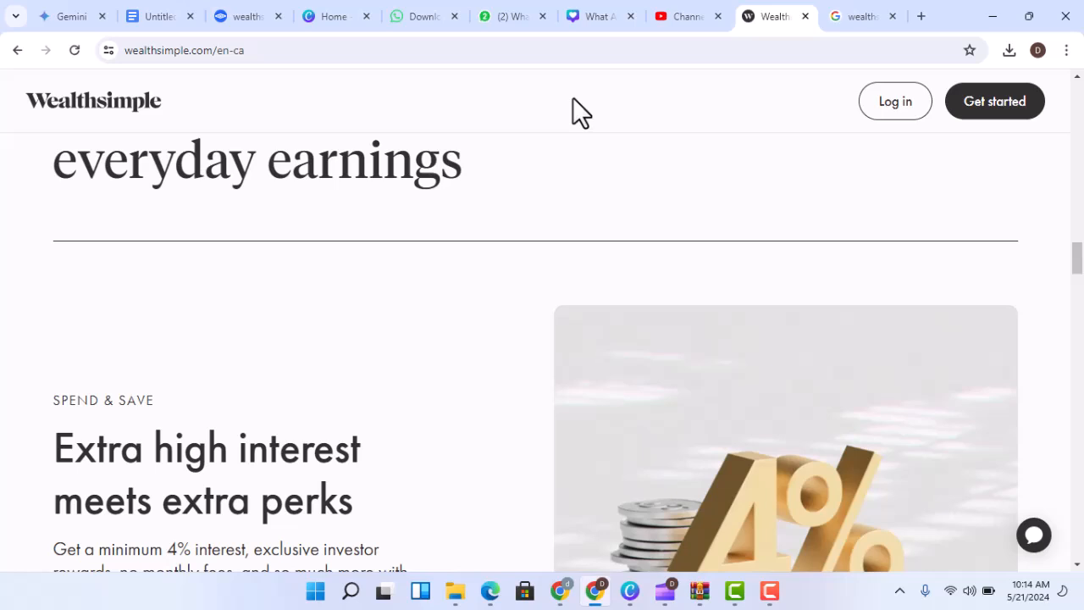
{"action": "scroll", "scroll_direction": "down", "scroll_amount": 3}
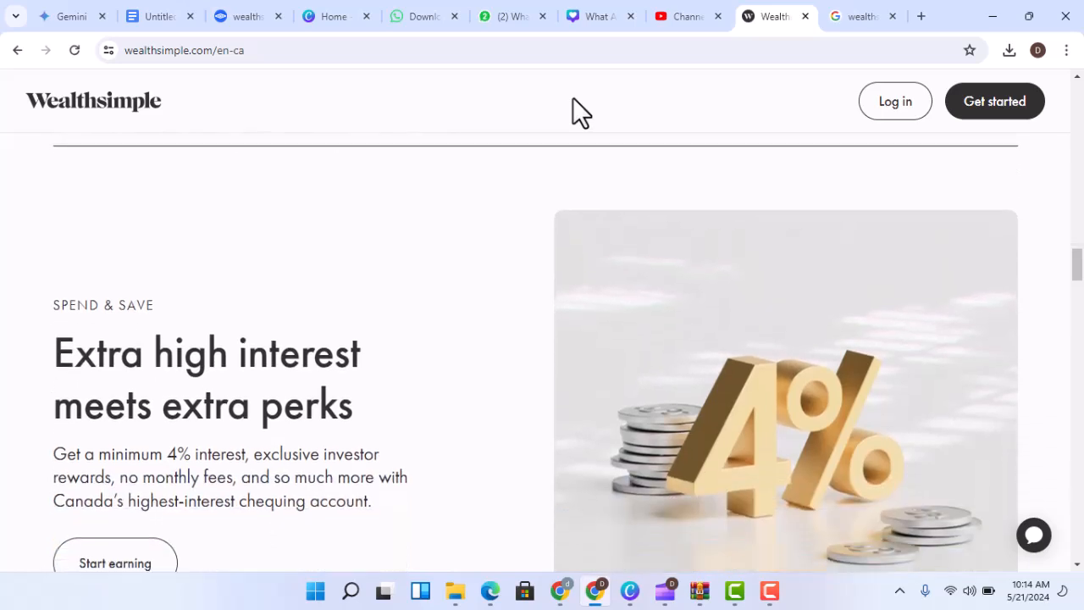
{"action": "scroll", "scroll_direction": "down", "scroll_amount": 3}
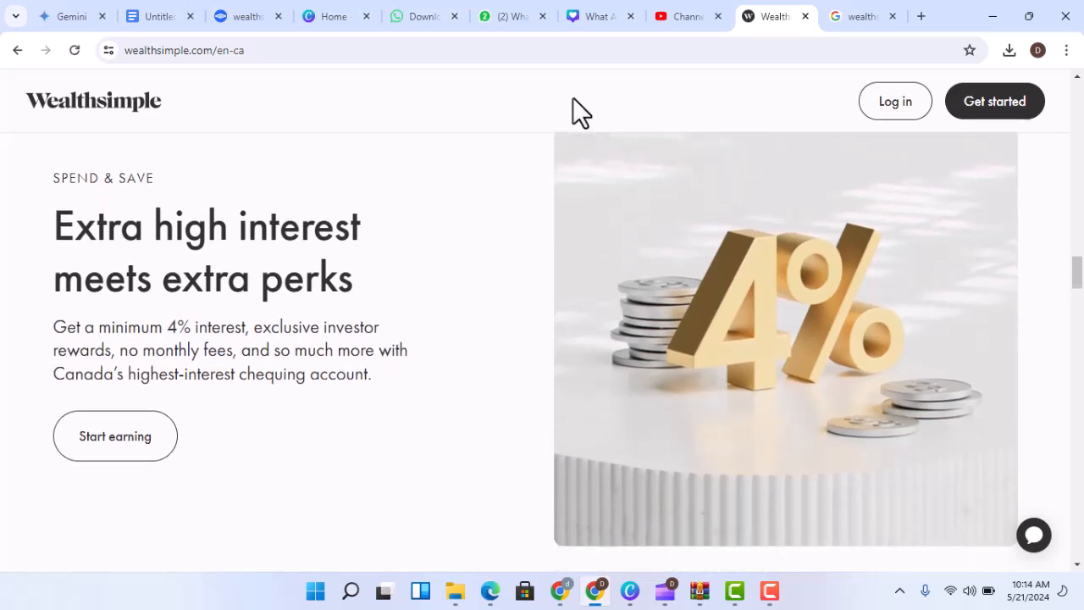
{"action": "scroll", "scroll_direction": "down", "scroll_amount": 3}
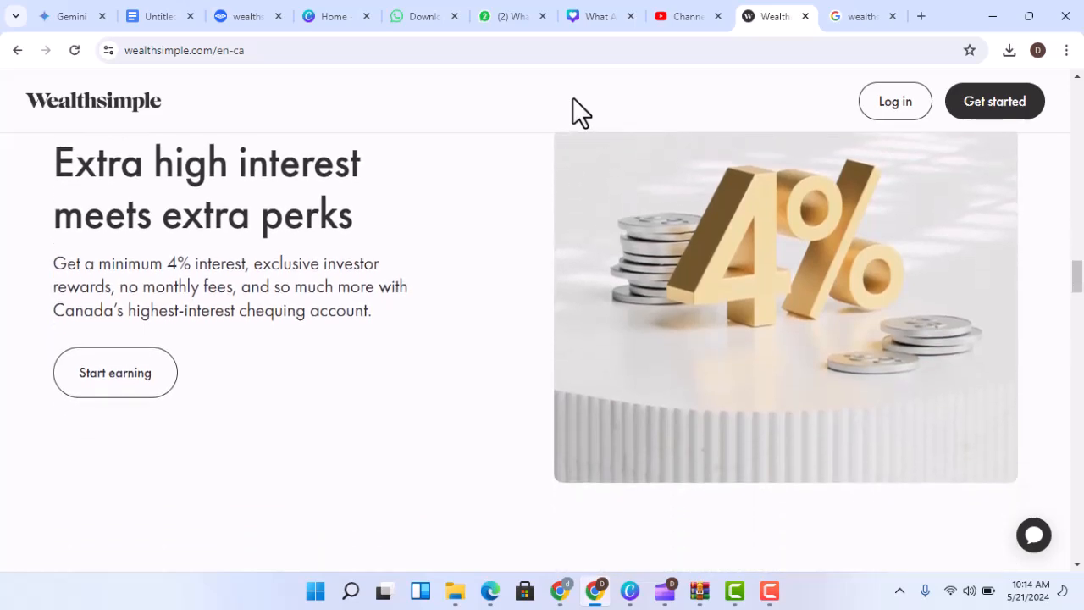
{"action": "scroll", "scroll_direction": "down", "scroll_amount": 3}
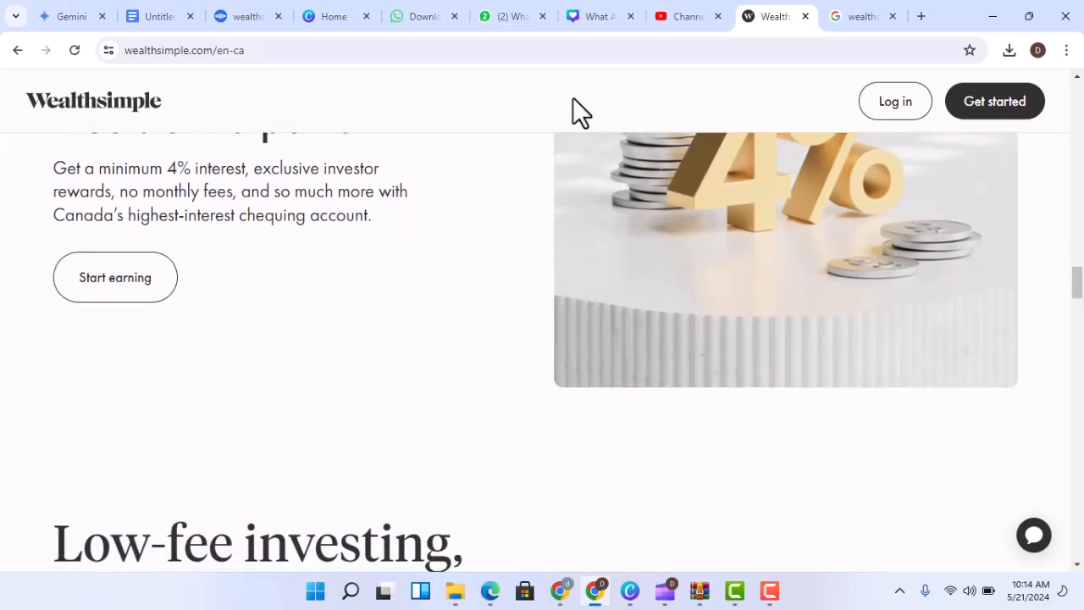
{"action": "scroll", "scroll_direction": "down", "scroll_amount": 3}
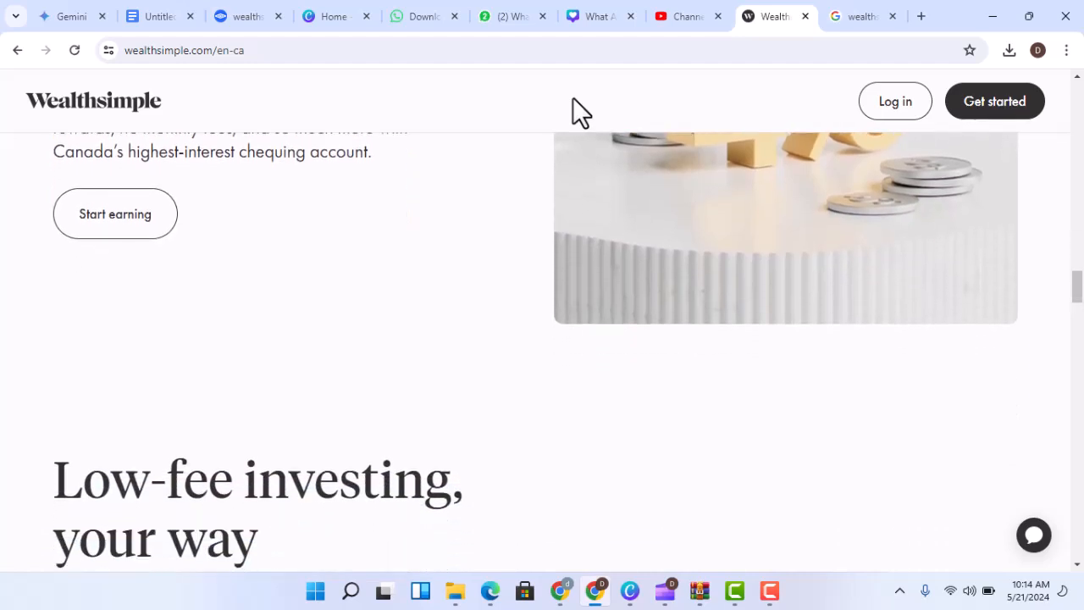
{"action": "scroll", "scroll_direction": "down", "scroll_amount": 3}
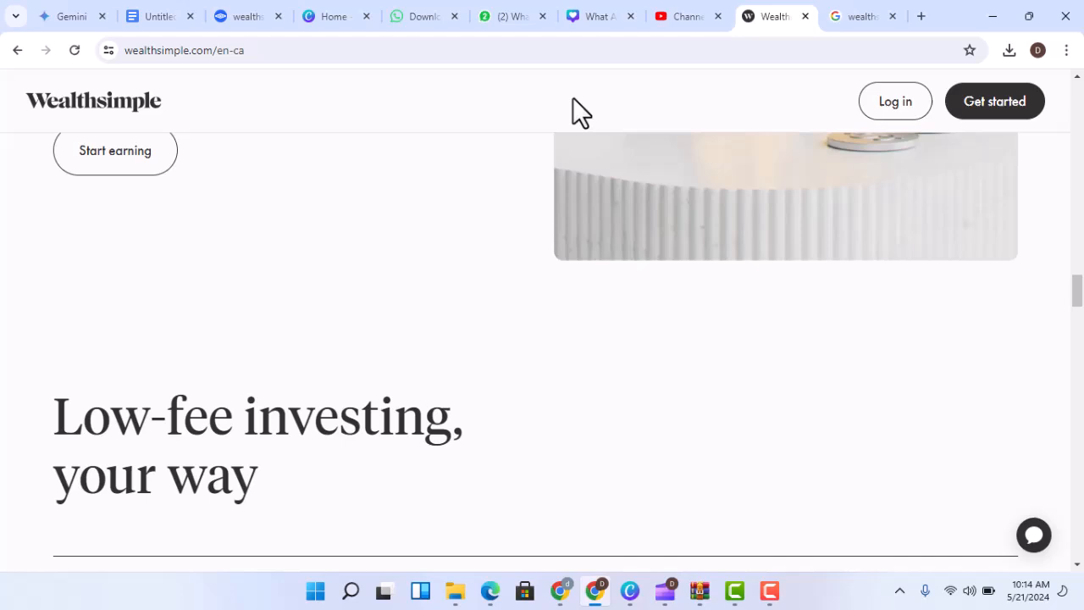
{"action": "scroll", "scroll_direction": "down", "scroll_amount": 3}
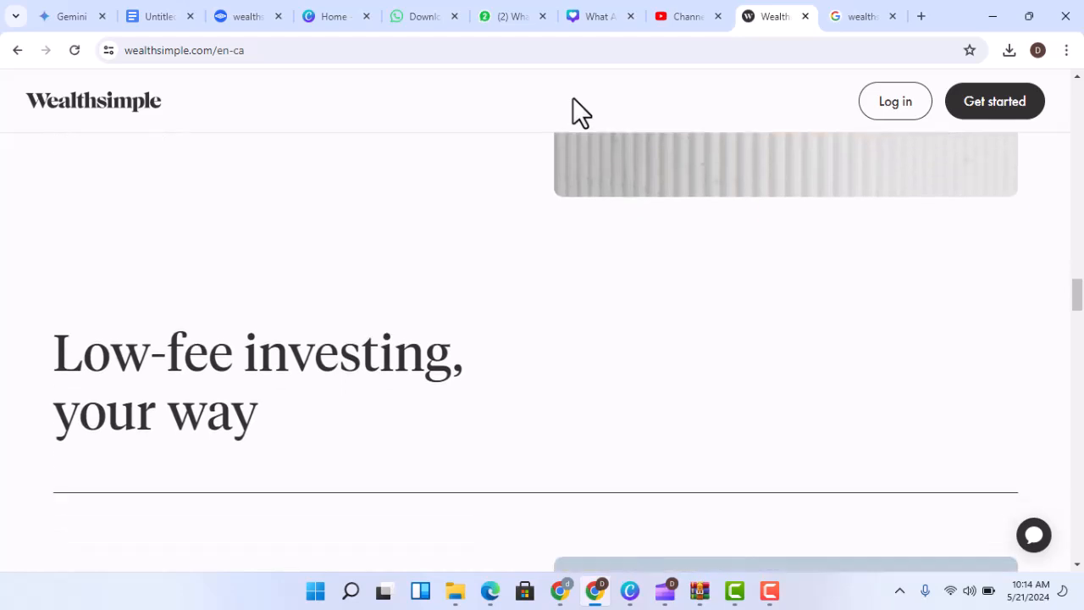
{"action": "scroll", "scroll_direction": "down", "scroll_amount": 3}
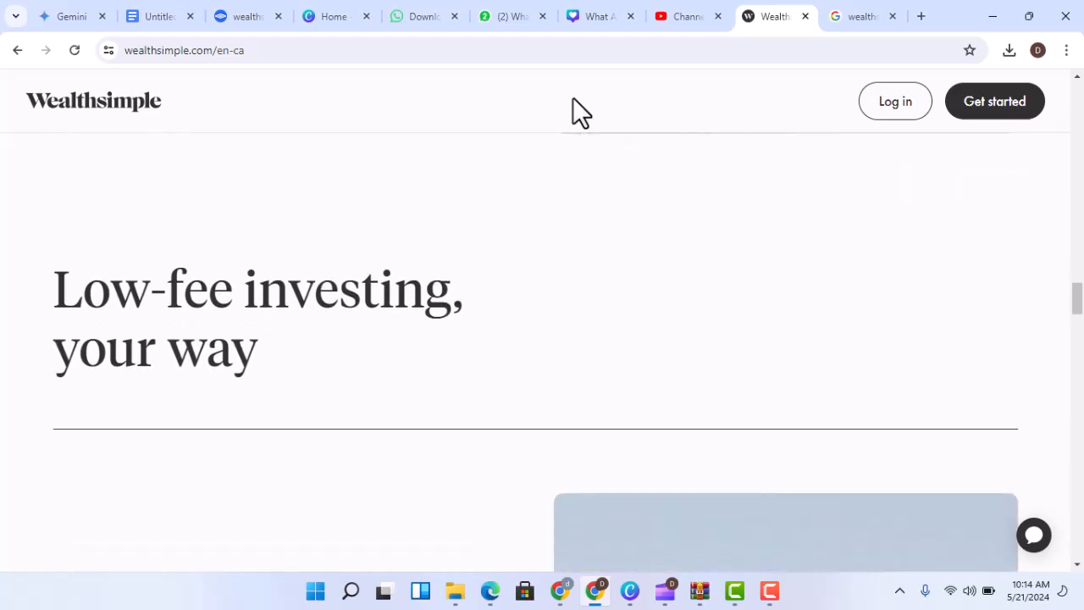
{"action": "scroll", "scroll_direction": "down", "scroll_amount": 3}
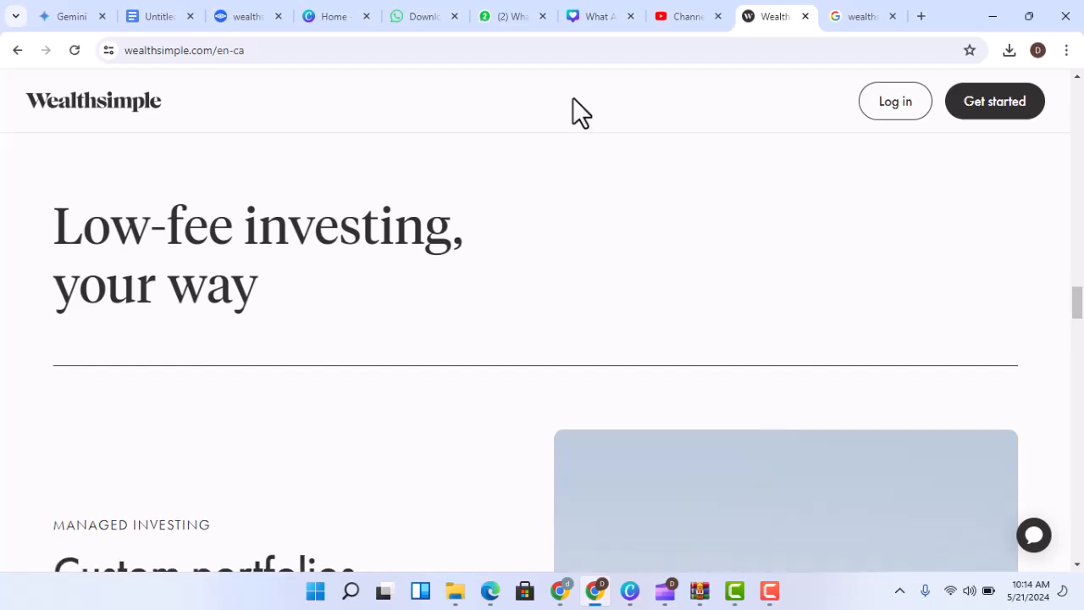
{"action": "scroll", "scroll_direction": "down", "scroll_amount": 3}
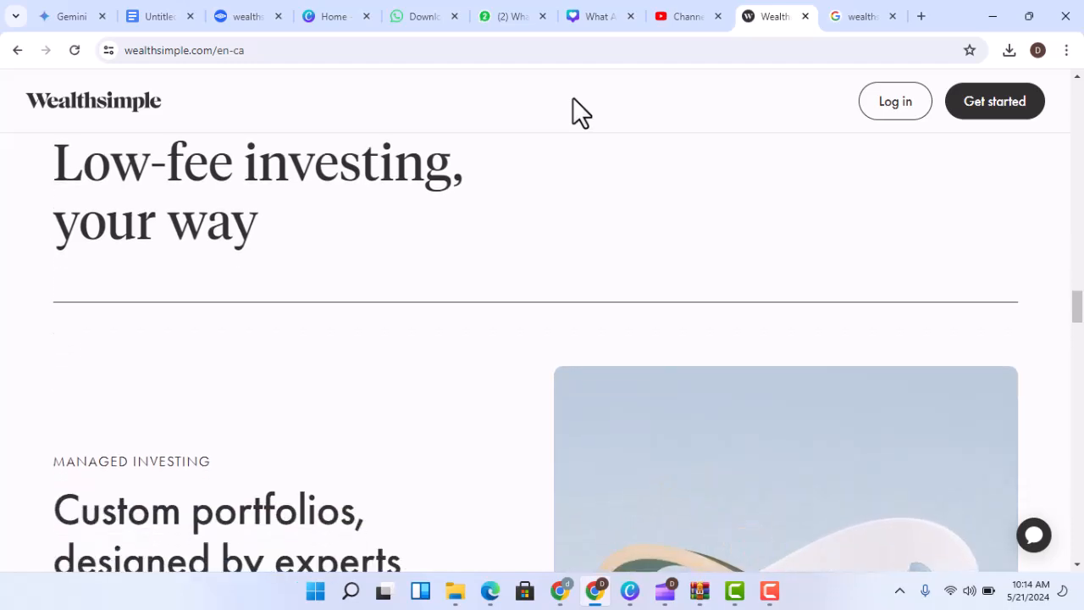
{"action": "scroll", "scroll_direction": "down", "scroll_amount": 3}
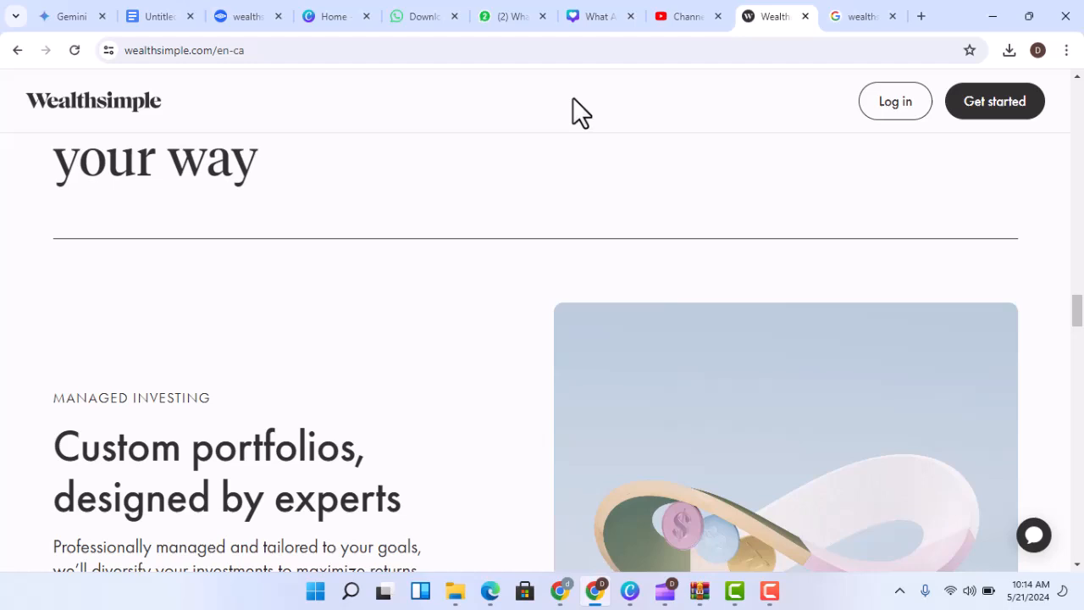
{"action": "scroll", "scroll_direction": "down", "scroll_amount": 3}
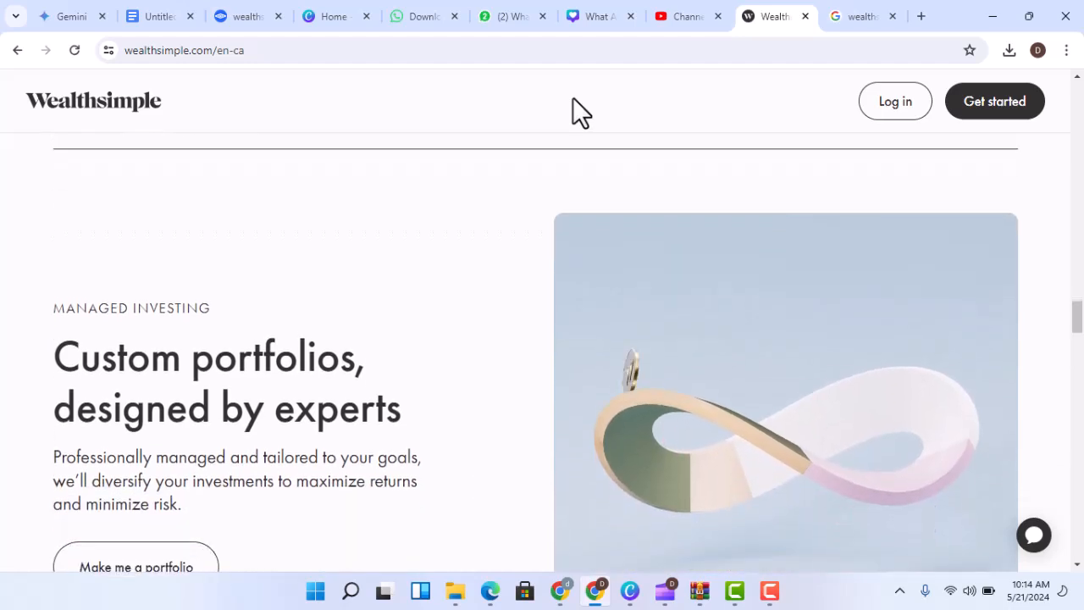
{"action": "scroll", "scroll_direction": "down", "scroll_amount": 3}
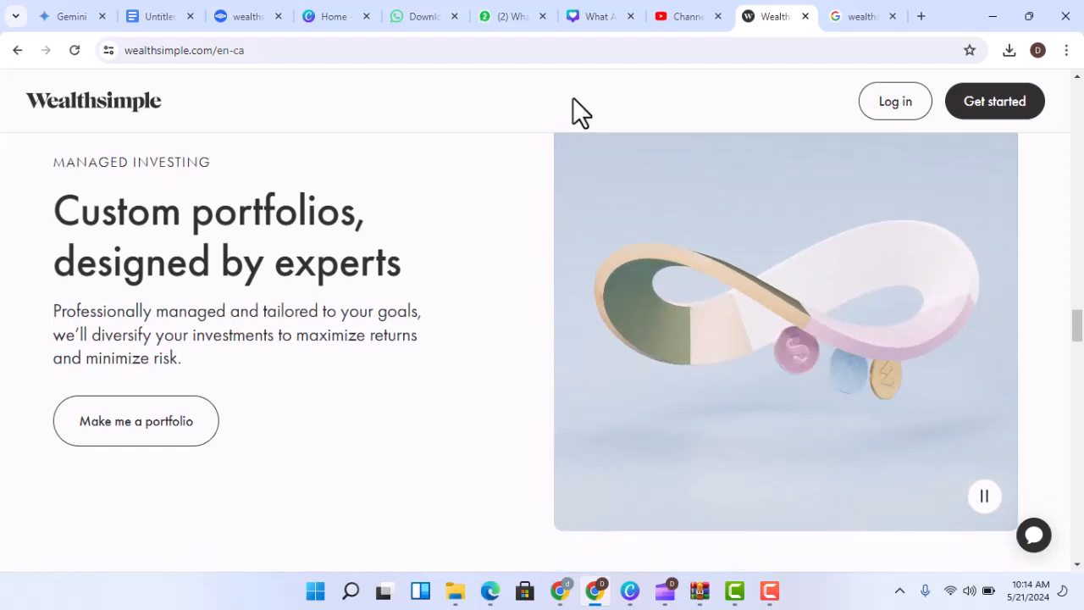
{"action": "scroll", "scroll_direction": "down", "scroll_amount": 3}
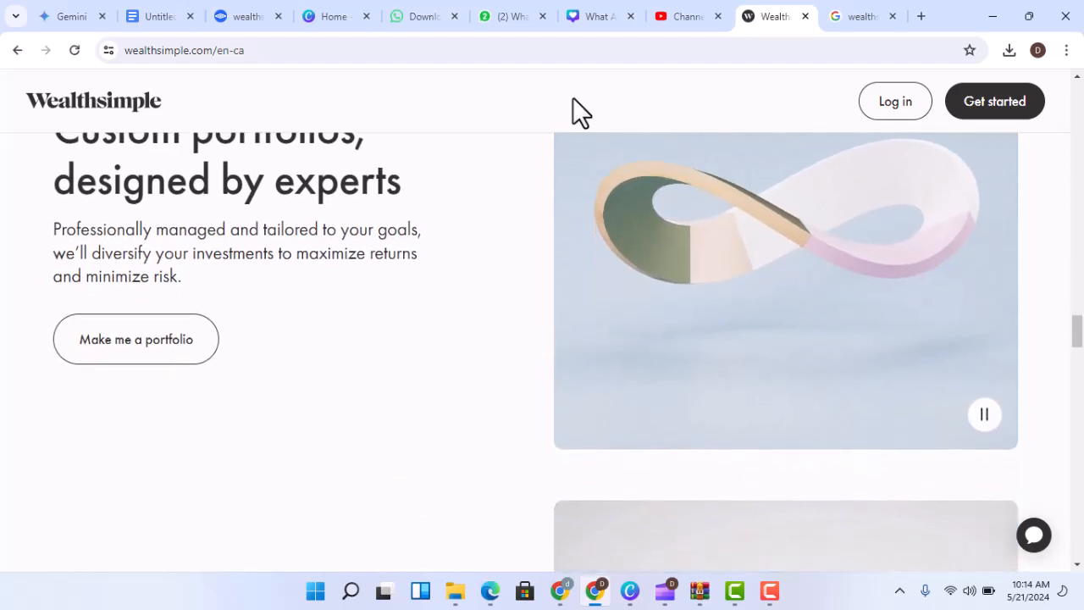
{"action": "scroll", "scroll_direction": "down", "scroll_amount": 3}
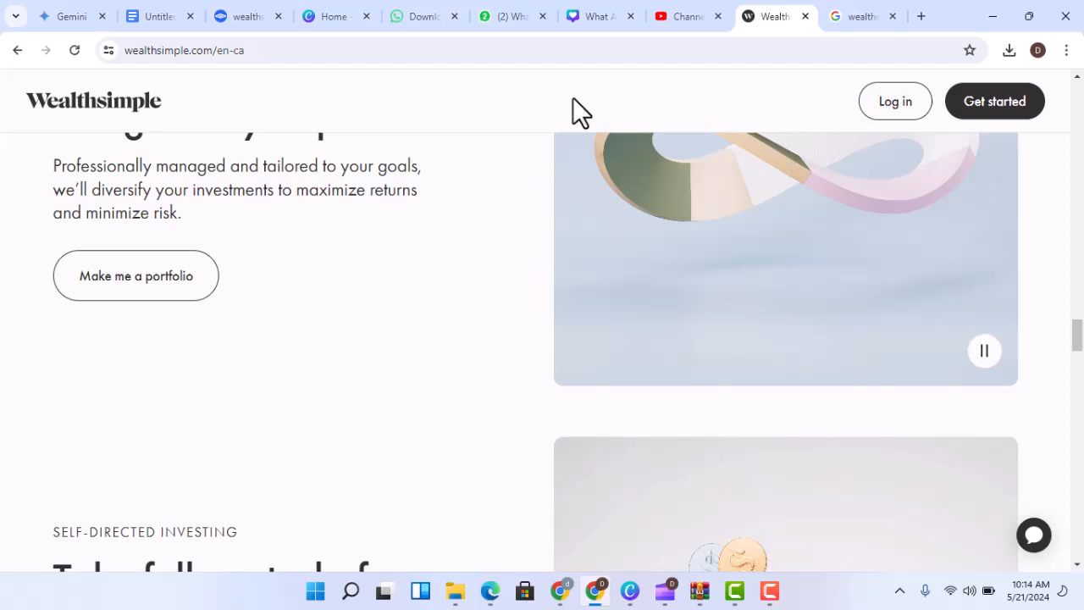
{"action": "scroll", "scroll_direction": "down", "scroll_amount": 3}
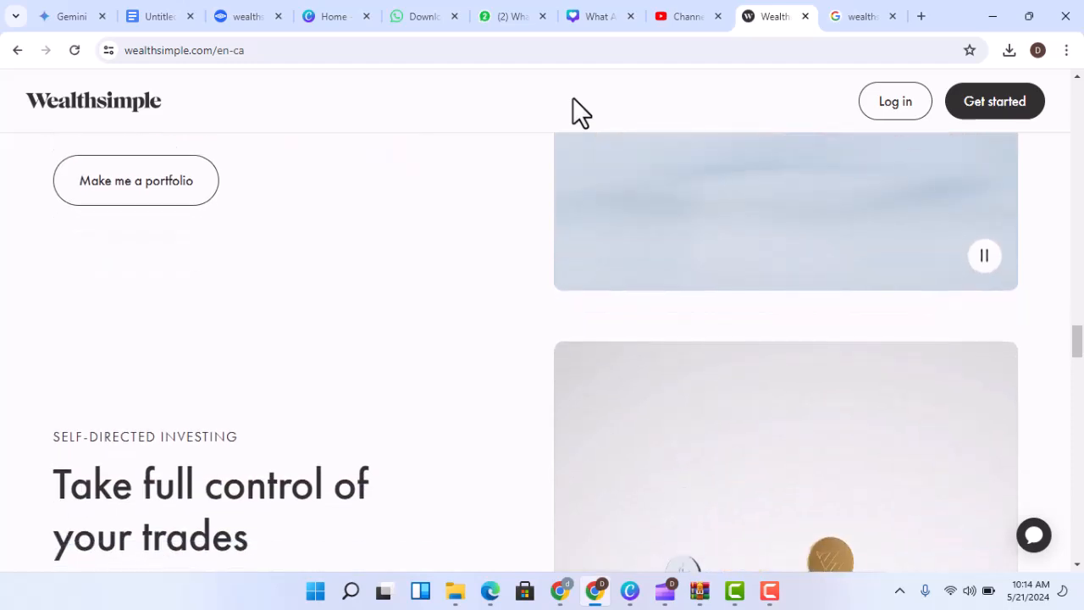
{"action": "scroll", "scroll_direction": "down", "scroll_amount": 3}
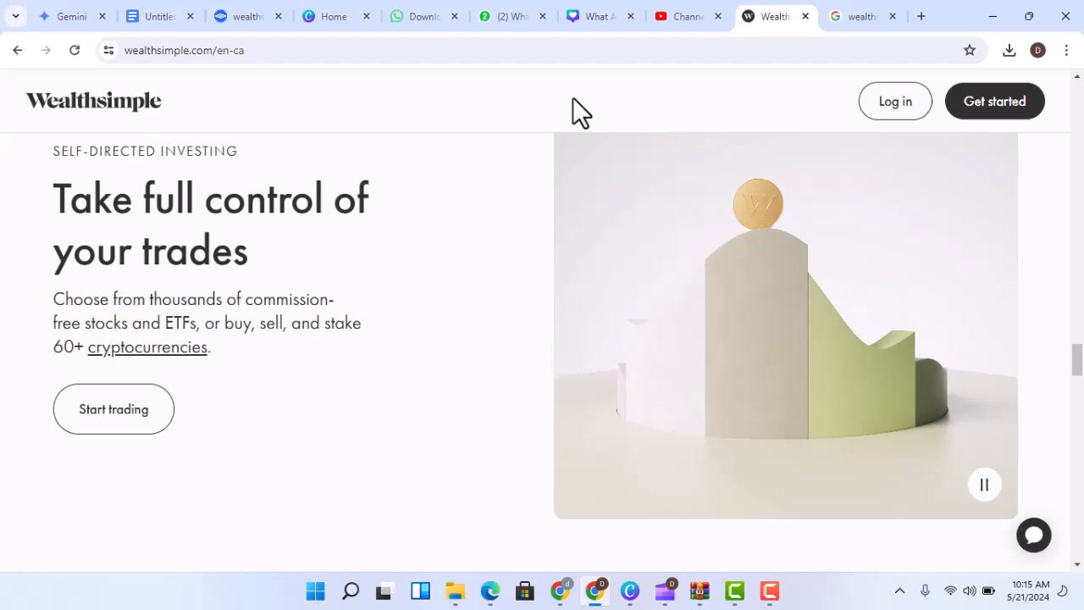
{"action": "scroll", "scroll_direction": "down", "scroll_amount": 3}
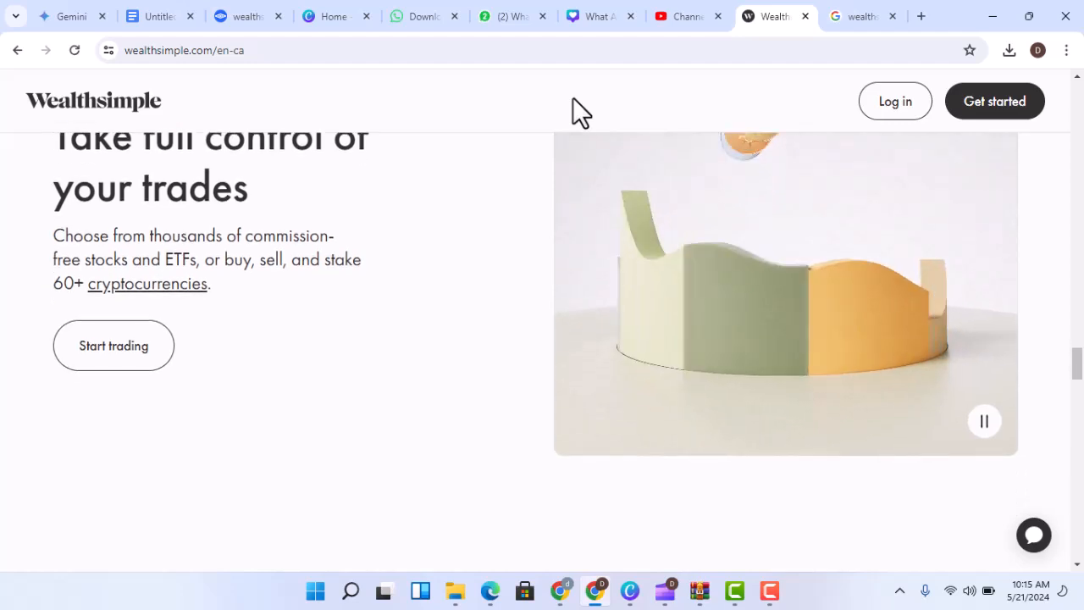
{"action": "scroll", "scroll_direction": "down", "scroll_amount": 3}
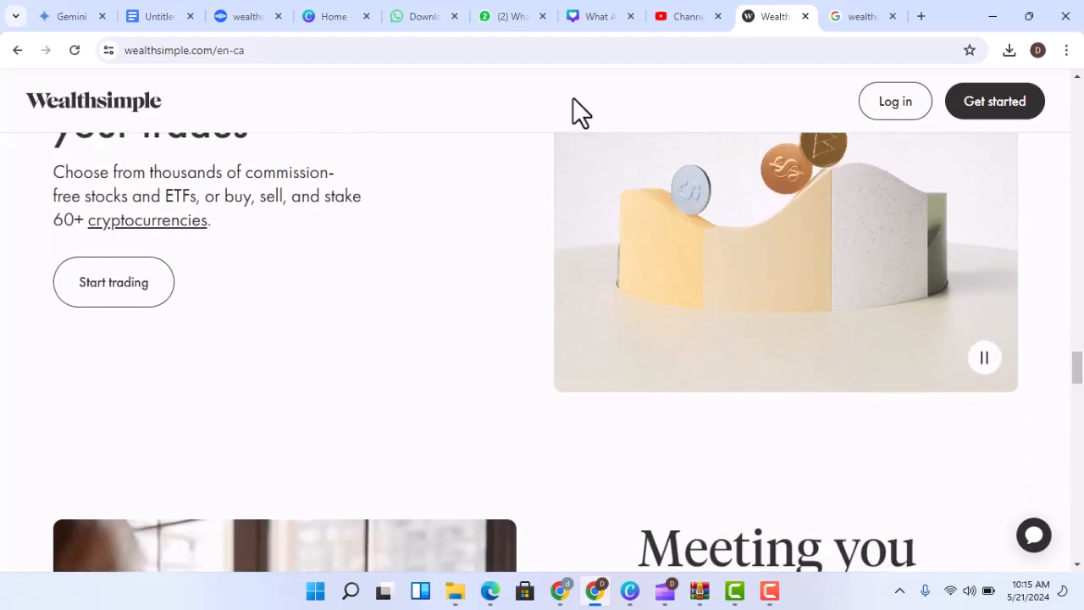
{"action": "scroll", "scroll_direction": "down", "scroll_amount": 3}
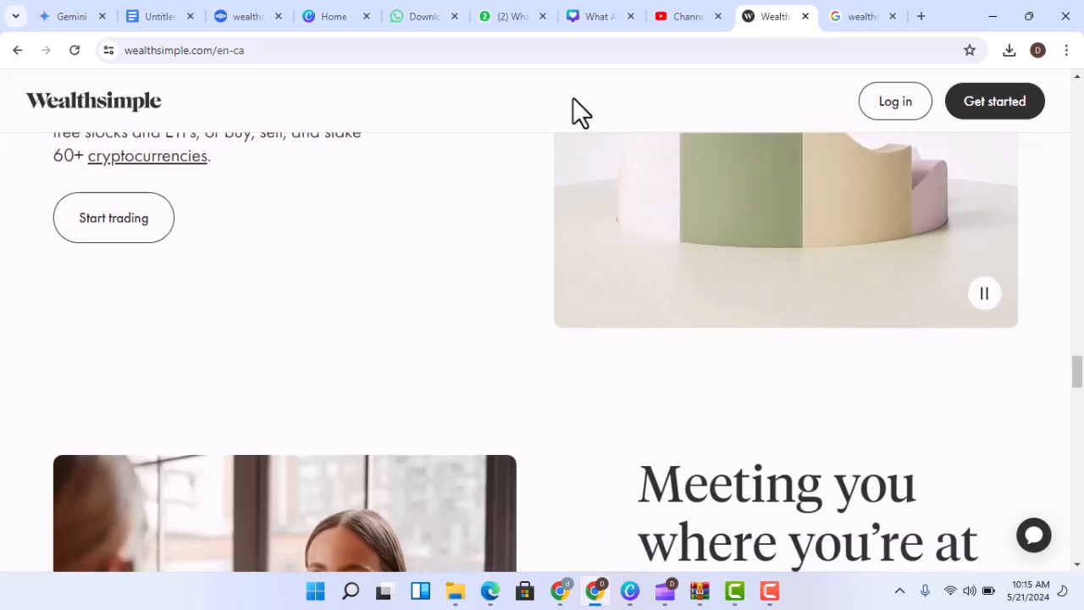
{"action": "scroll", "scroll_direction": "down", "scroll_amount": 3}
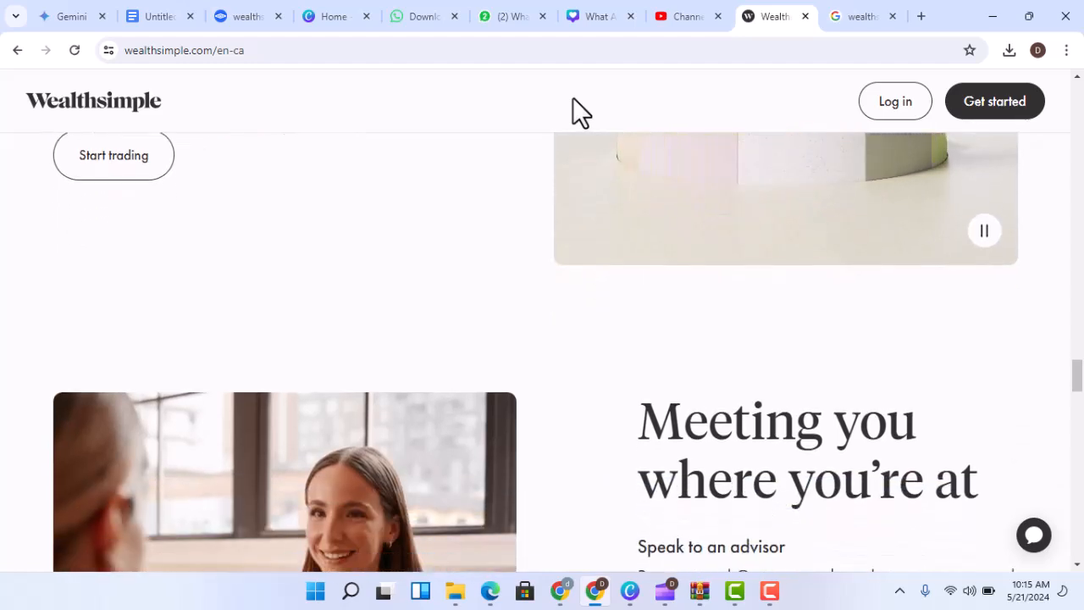
{"action": "scroll", "scroll_direction": "down", "scroll_amount": 3}
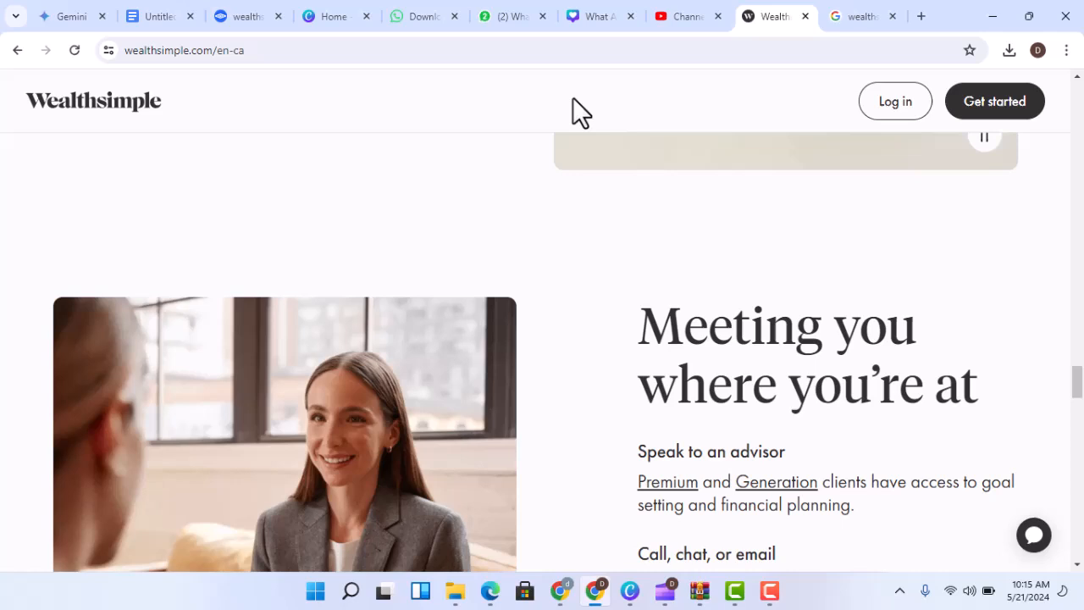
{"action": "scroll", "scroll_direction": "down", "scroll_amount": 3}
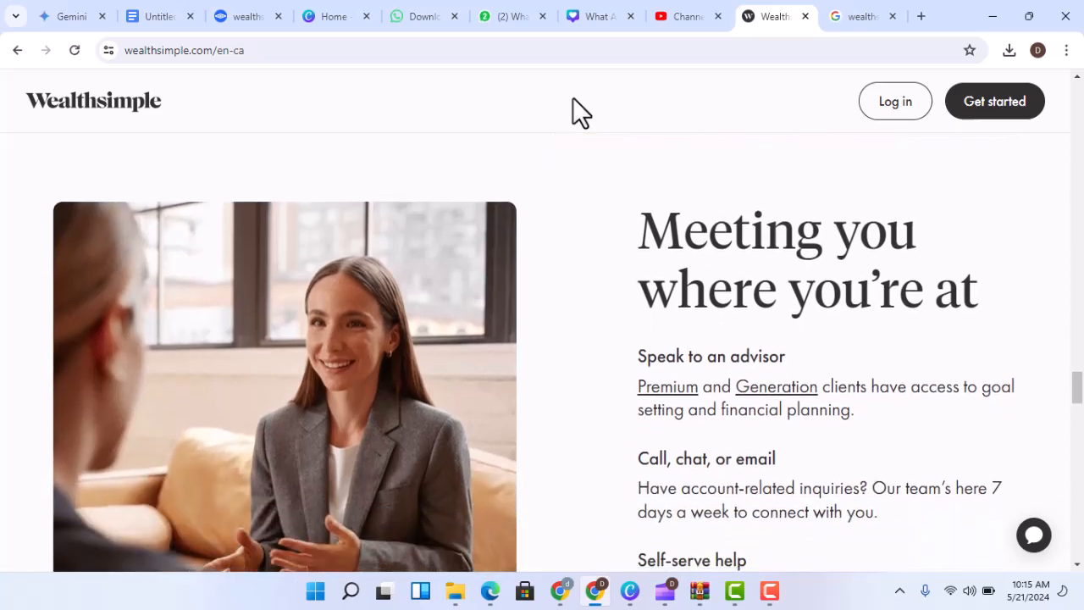
{"action": "scroll", "scroll_direction": "down", "scroll_amount": 3}
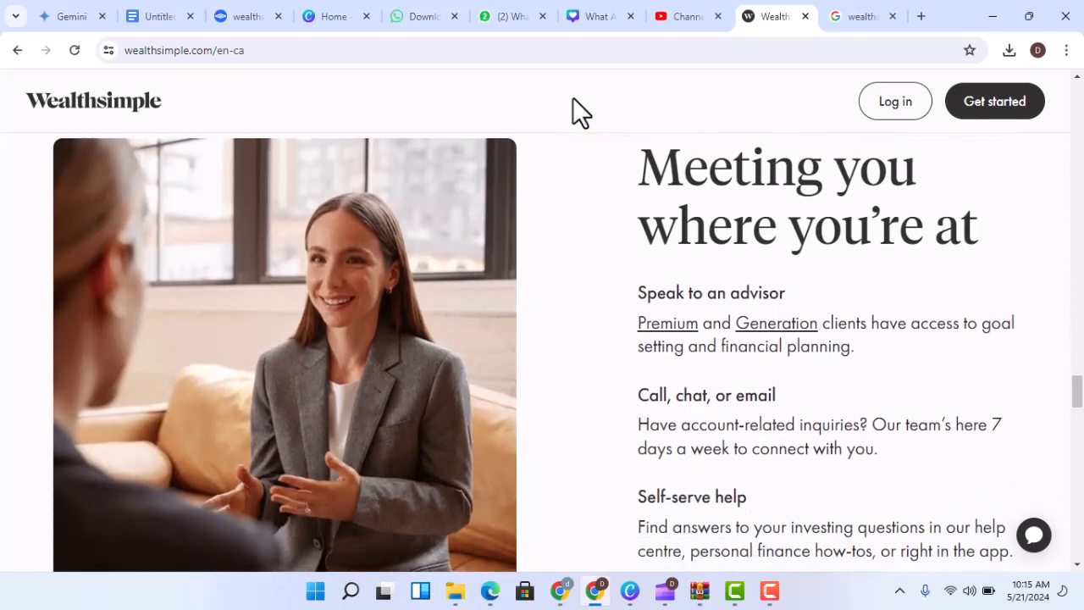
{"action": "scroll", "scroll_direction": "down", "scroll_amount": 3}
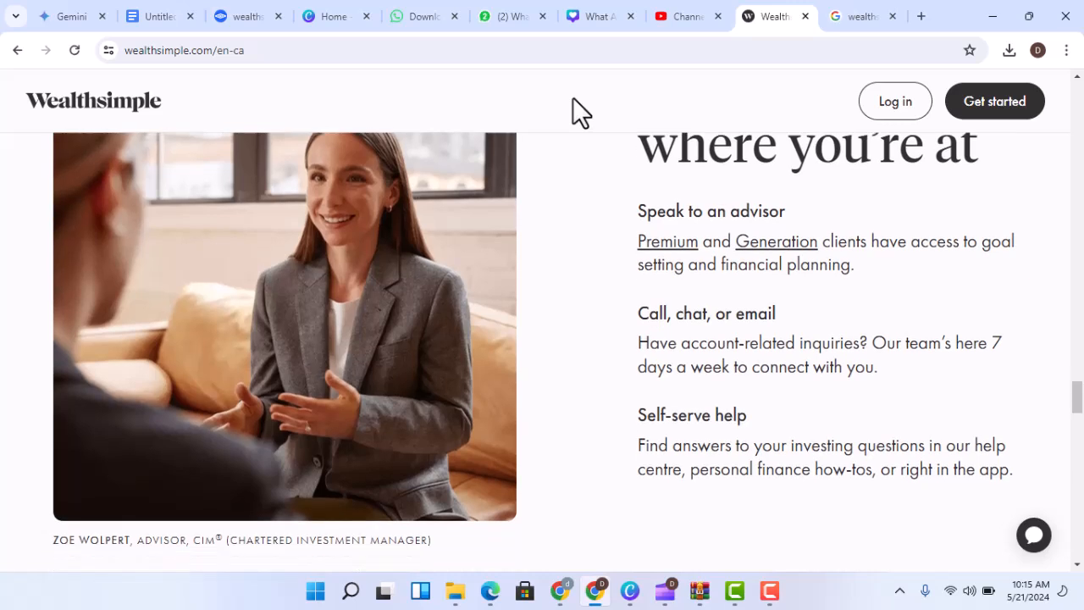
{"action": "scroll", "scroll_direction": "down", "scroll_amount": 3}
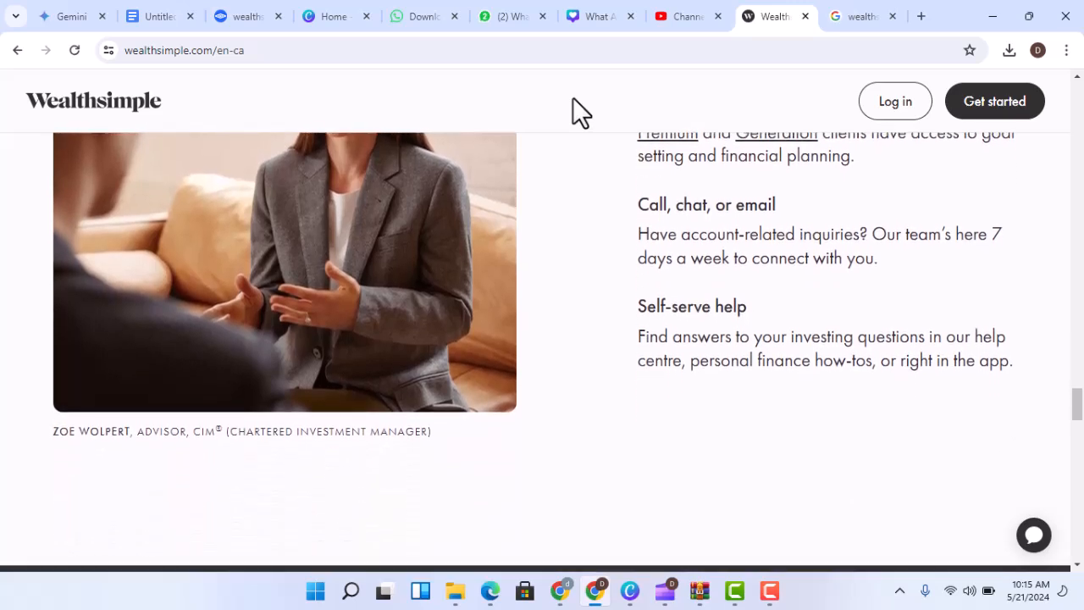
{"action": "scroll", "scroll_direction": "down", "scroll_amount": 3}
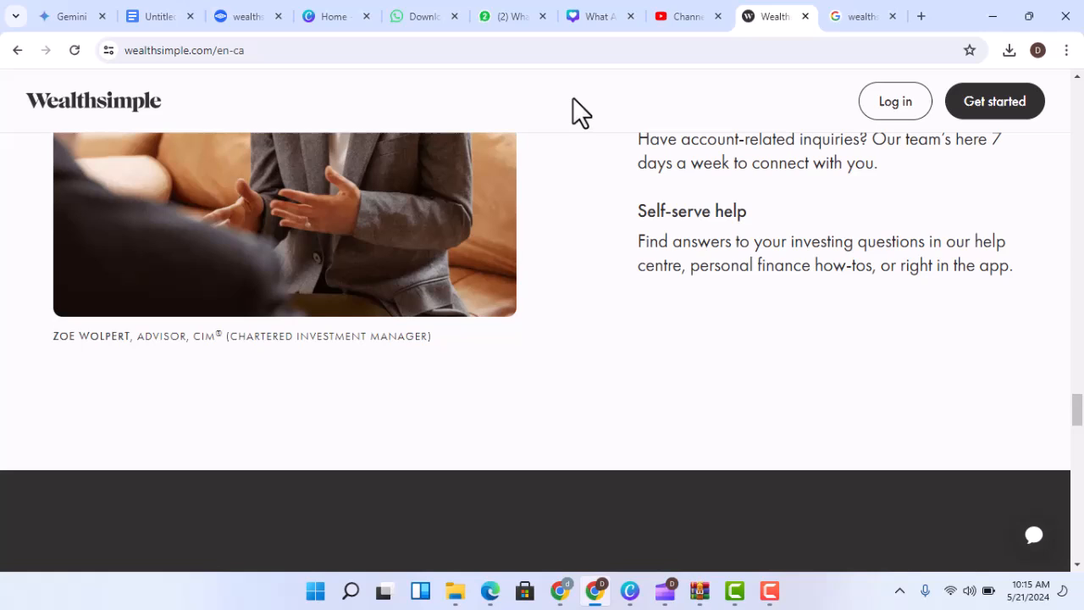
{"action": "scroll", "scroll_direction": "down", "scroll_amount": 3}
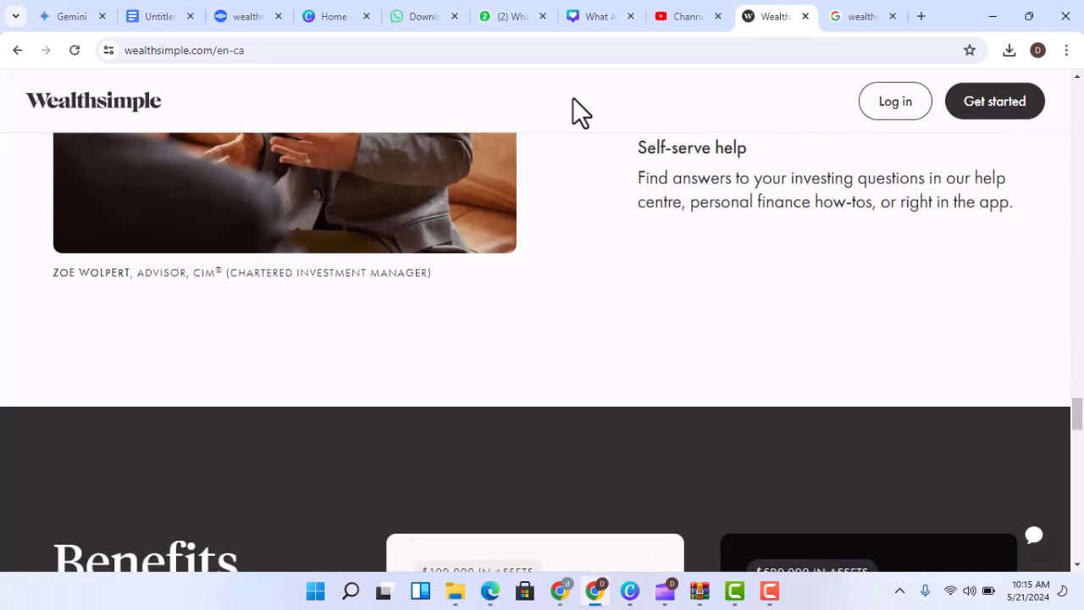
{"action": "scroll", "scroll_direction": "down", "scroll_amount": 3}
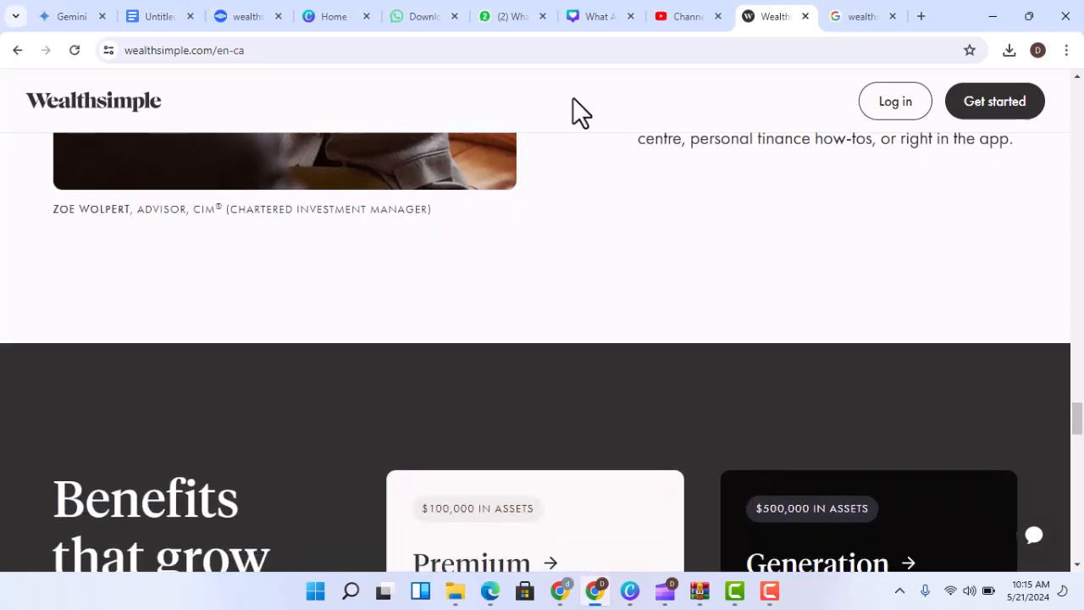
{"action": "scroll", "scroll_direction": "down", "scroll_amount": 3}
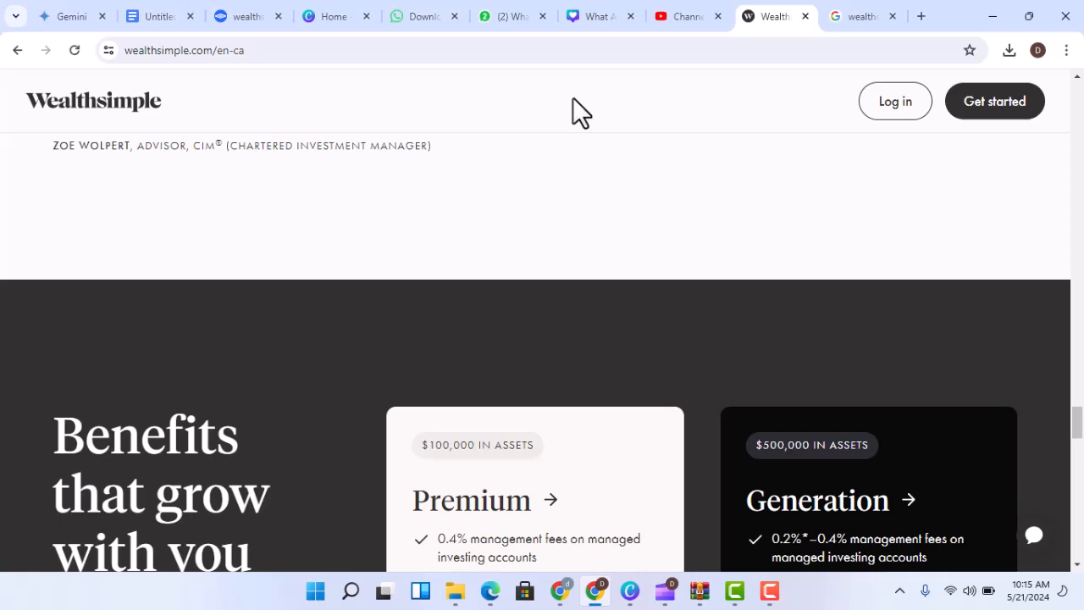
{"action": "scroll", "scroll_direction": "down", "scroll_amount": 3}
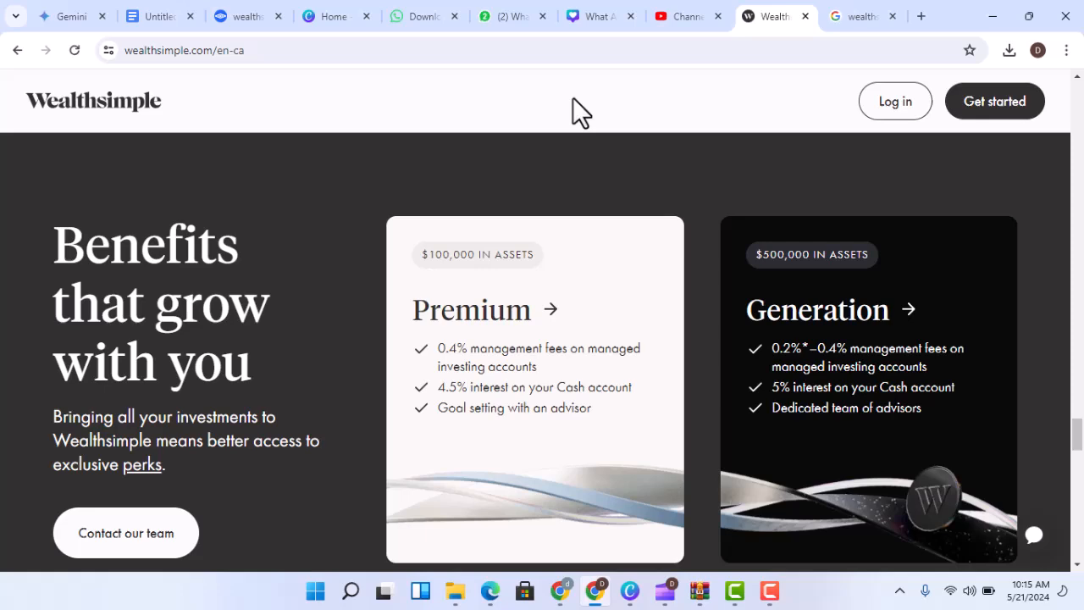
{"action": "scroll", "scroll_direction": "down", "scroll_amount": 3}
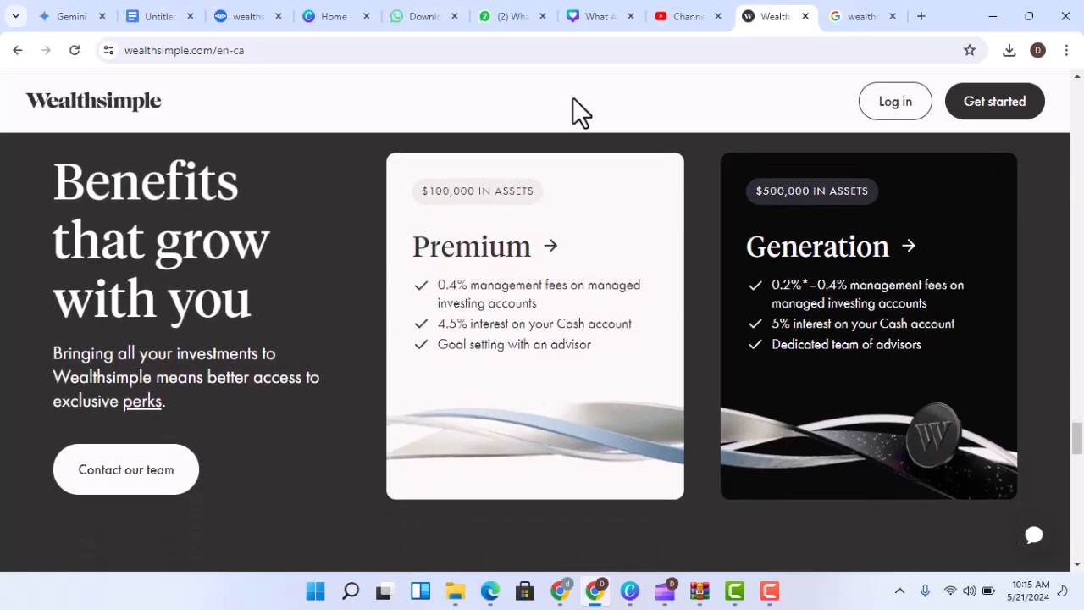
{"action": "scroll", "scroll_direction": "down", "scroll_amount": 3}
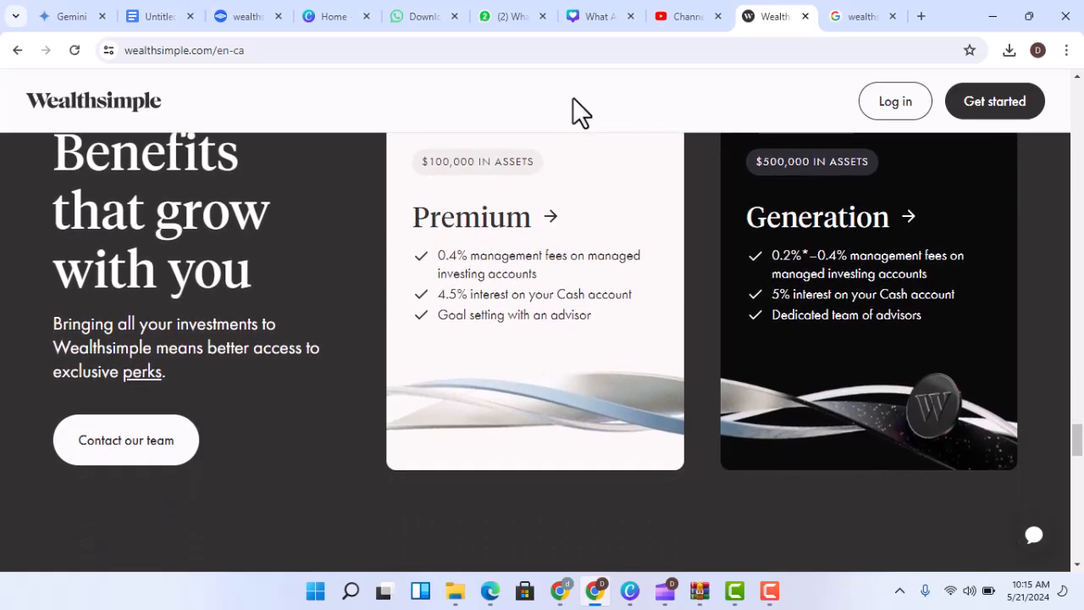
{"action": "scroll", "scroll_direction": "down", "scroll_amount": 3}
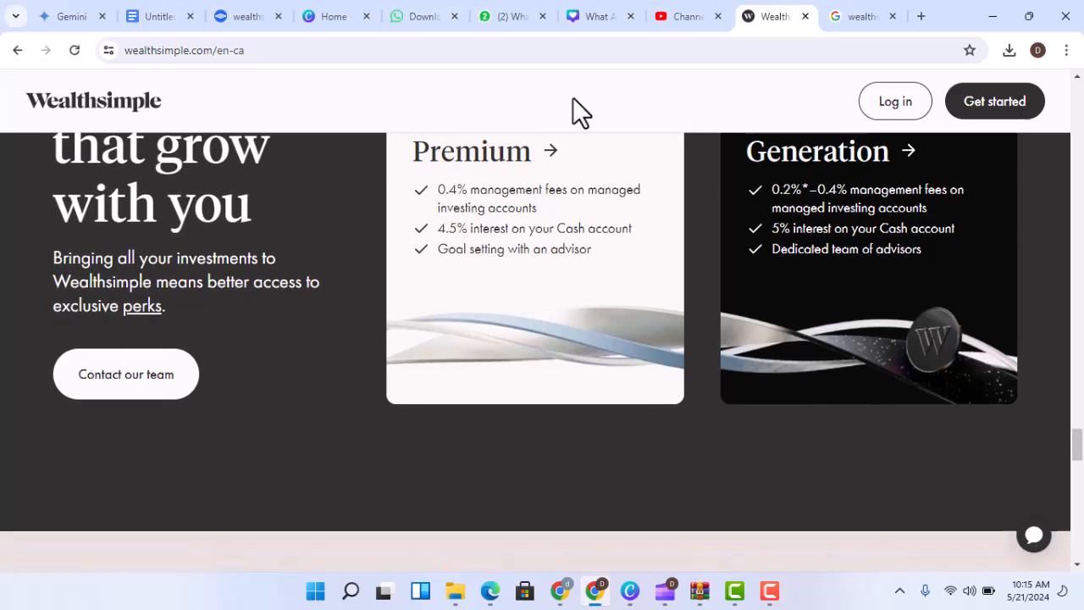
{"action": "scroll", "scroll_direction": "down", "scroll_amount": 3}
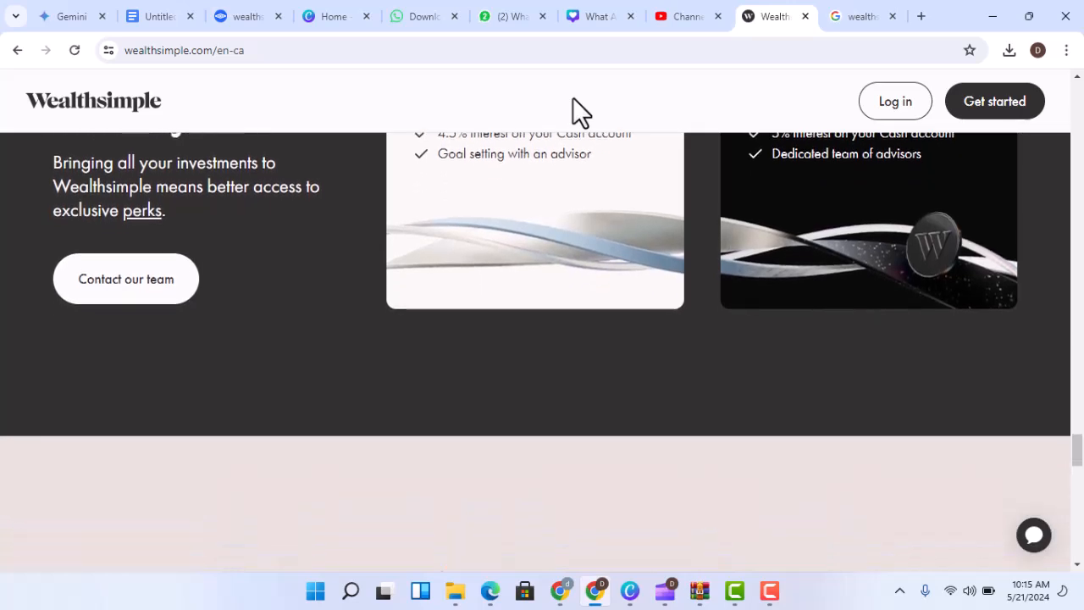
{"action": "scroll", "scroll_direction": "down", "scroll_amount": 3}
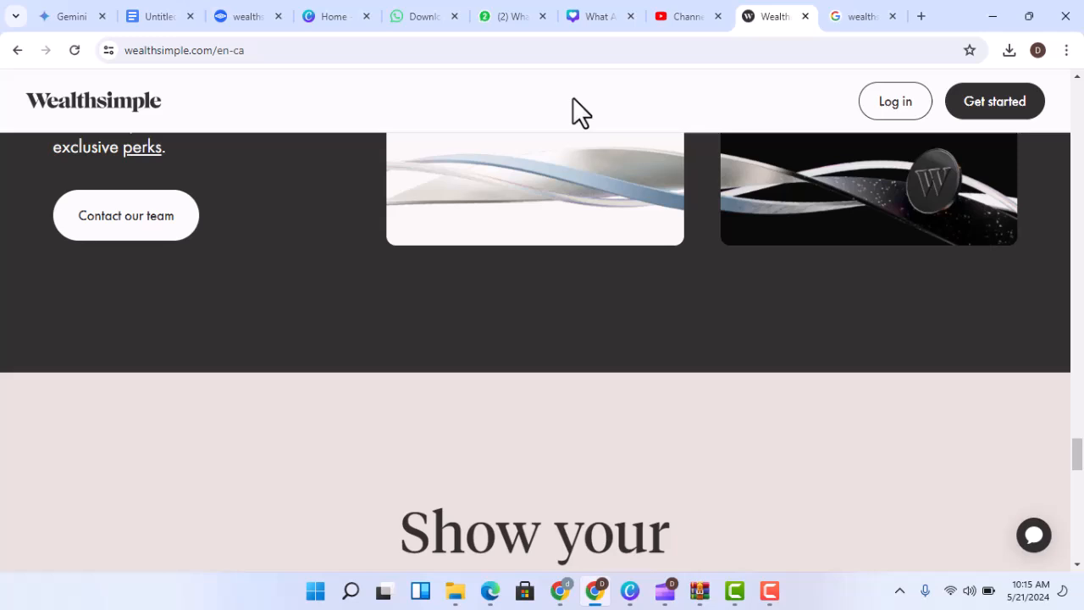
{"action": "scroll", "scroll_direction": "down", "scroll_amount": 3}
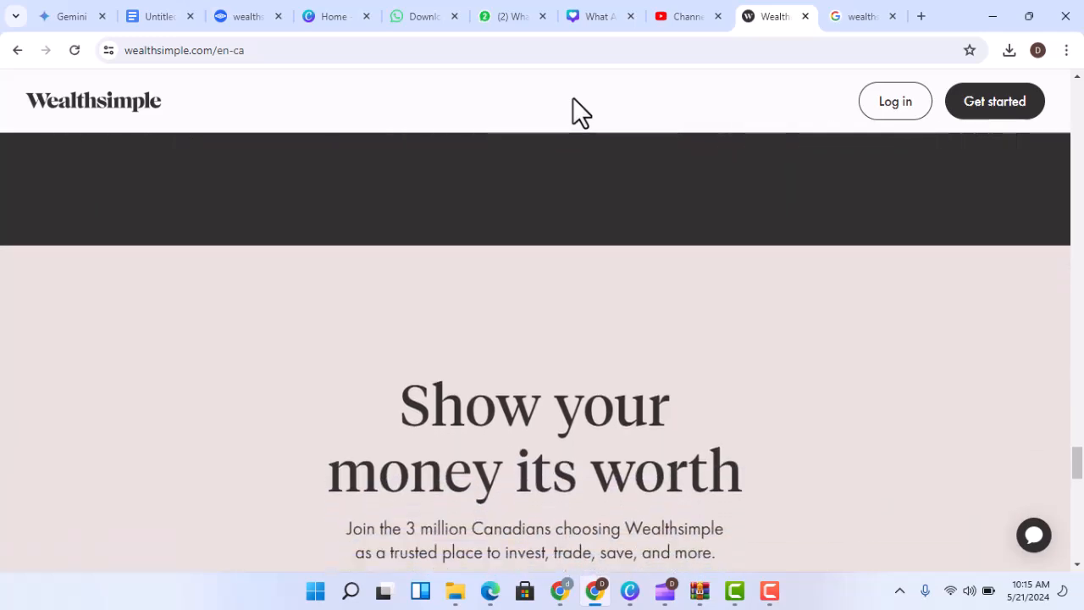
{"action": "scroll", "scroll_direction": "down", "scroll_amount": 3}
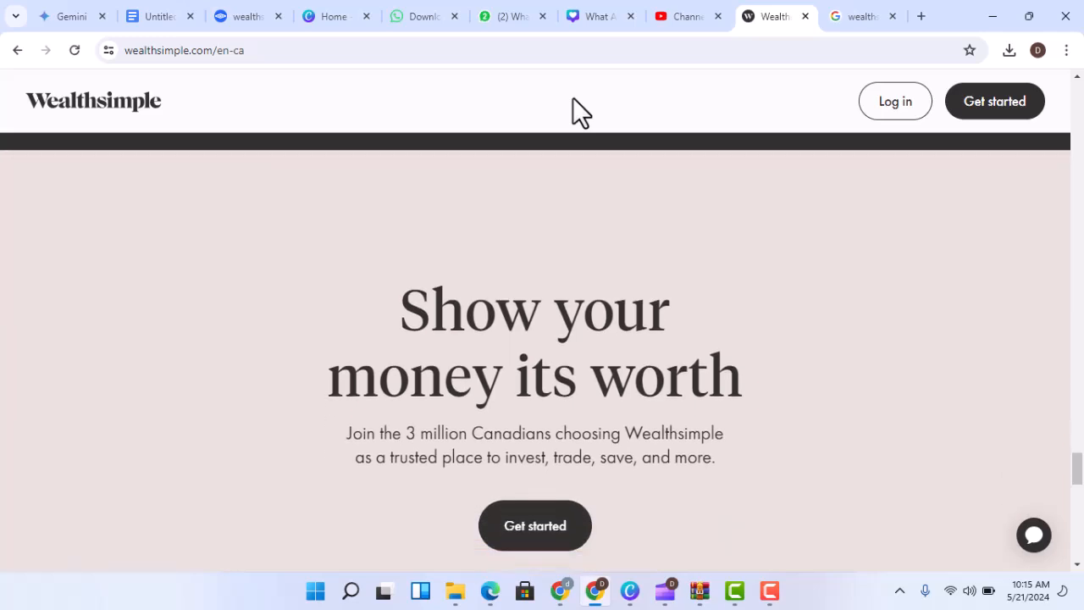
{"action": "scroll", "scroll_direction": "down", "scroll_amount": 3}
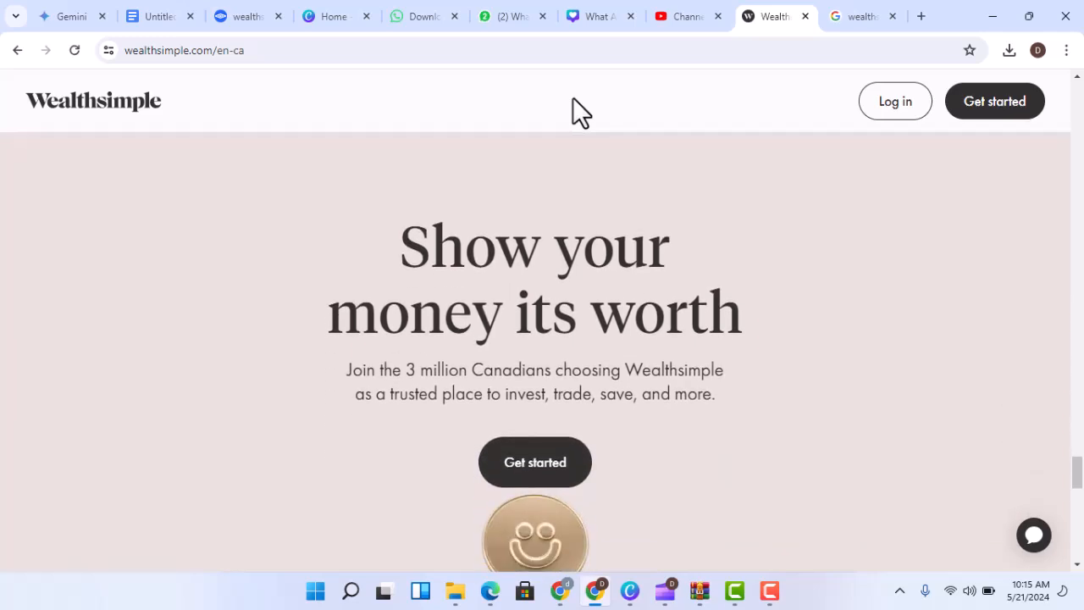
{"action": "scroll", "scroll_direction": "down", "scroll_amount": 3}
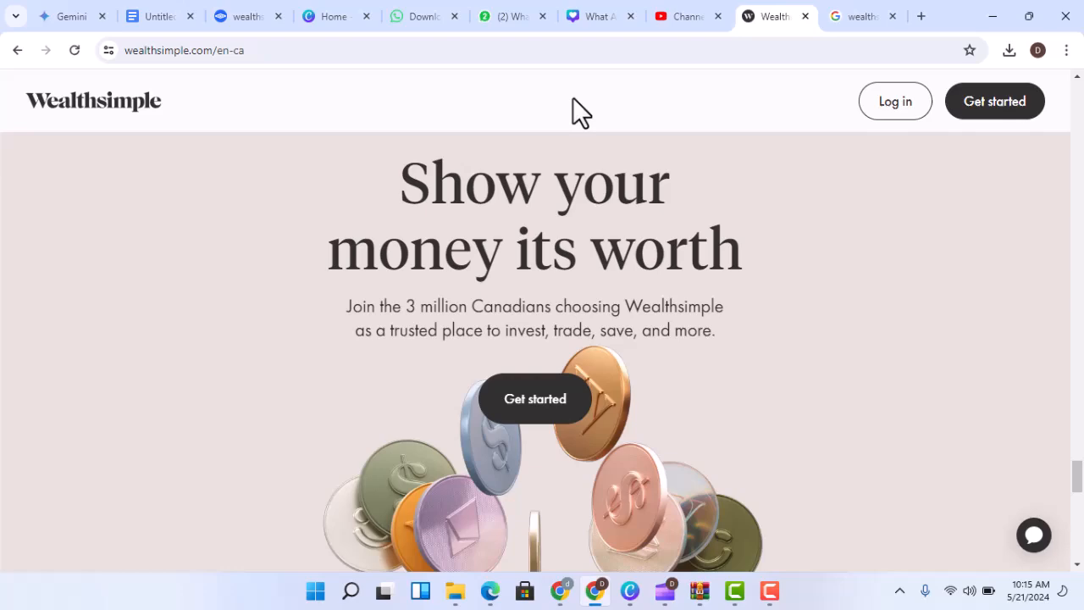
{"action": "scroll", "scroll_direction": "down", "scroll_amount": 3}
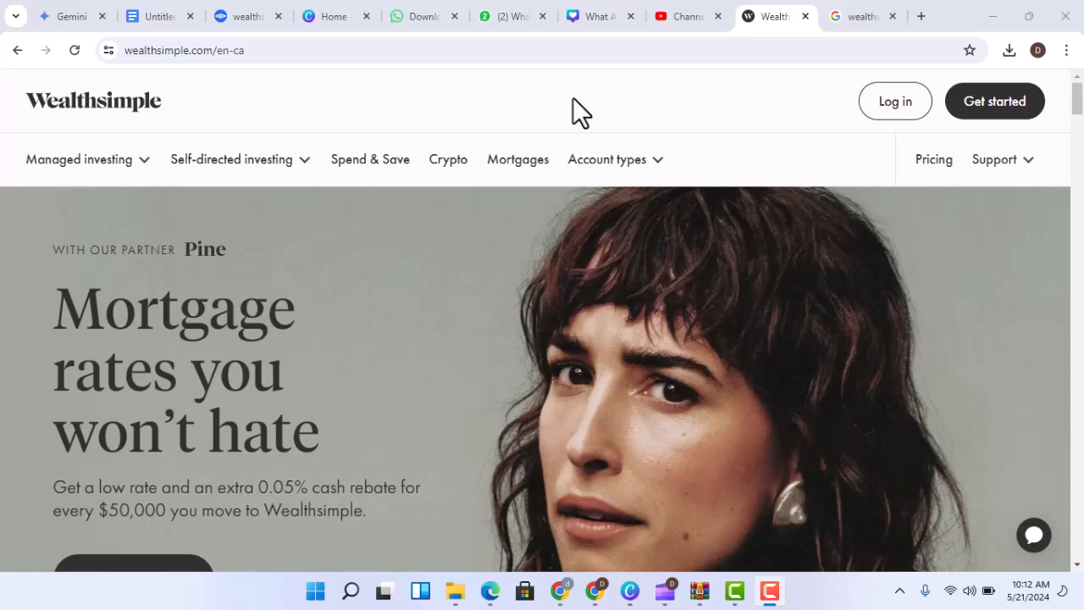
{"action": "scroll", "scroll_direction": "down", "scroll_amount": 3}
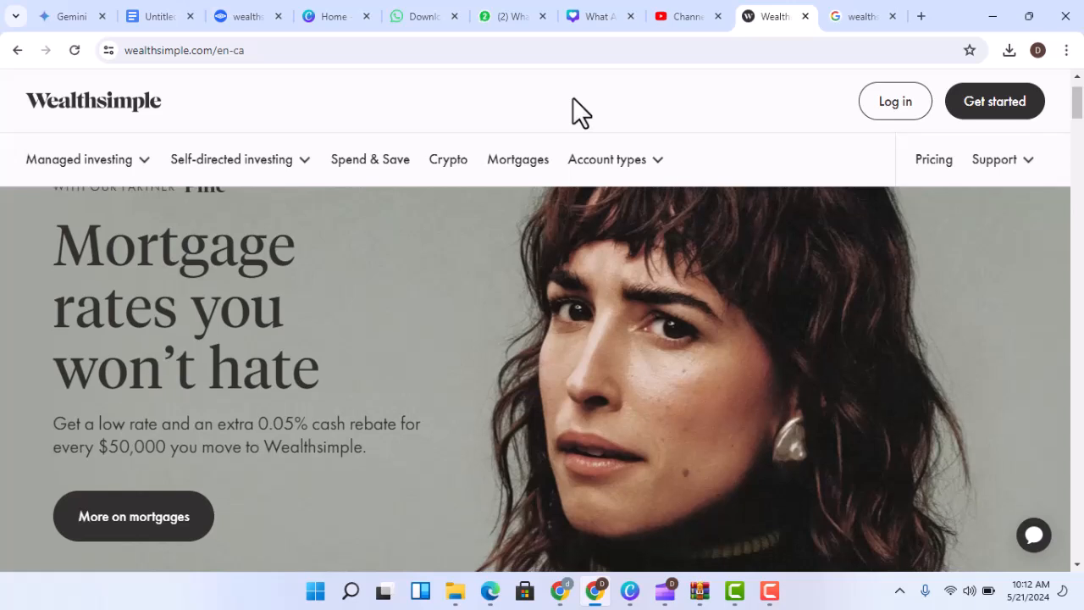
{"action": "scroll", "scroll_direction": "down", "scroll_amount": 3}
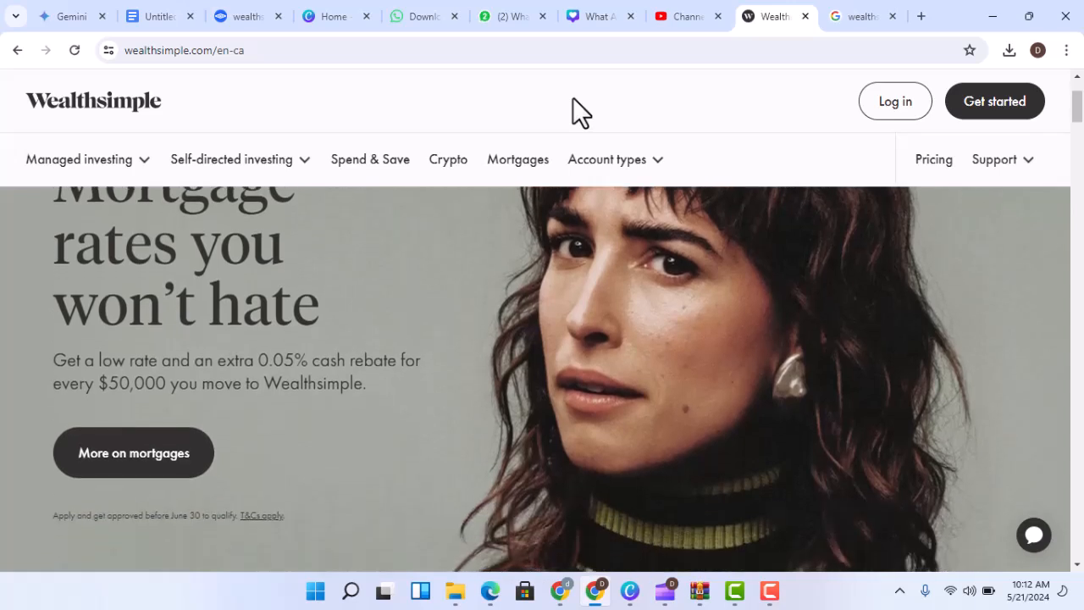
{"action": "scroll", "scroll_direction": "down", "scroll_amount": 3}
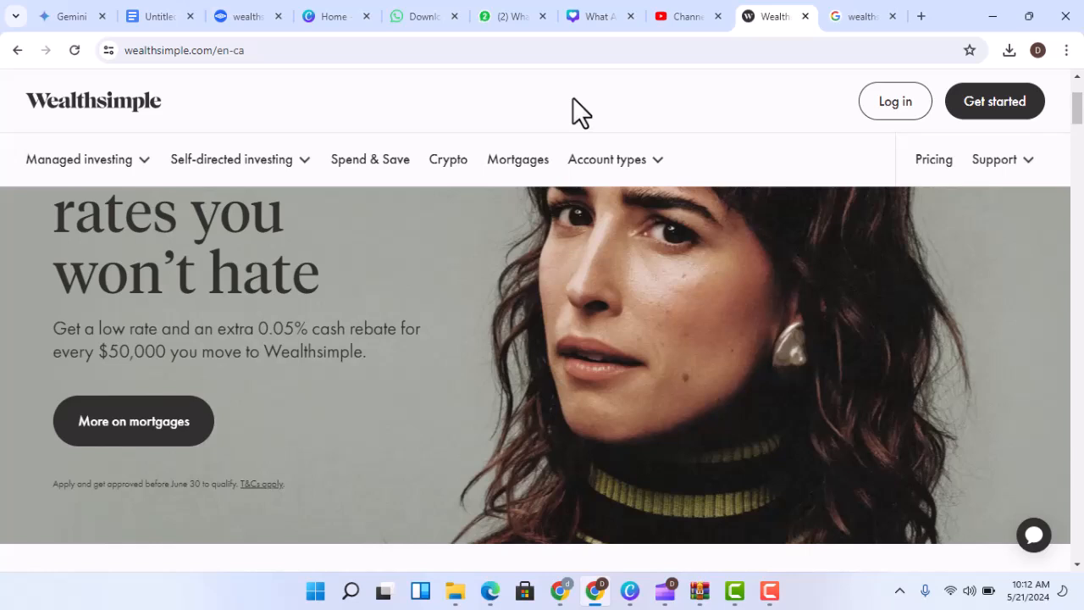
{"action": "scroll", "scroll_direction": "down", "scroll_amount": 3}
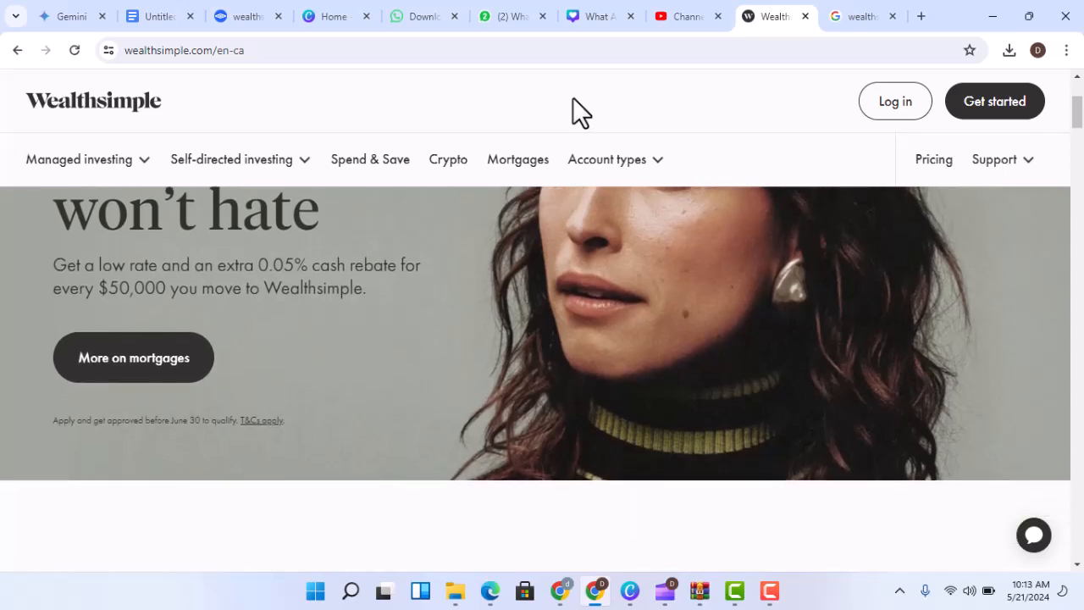
{"action": "scroll", "scroll_direction": "down", "scroll_amount": 3}
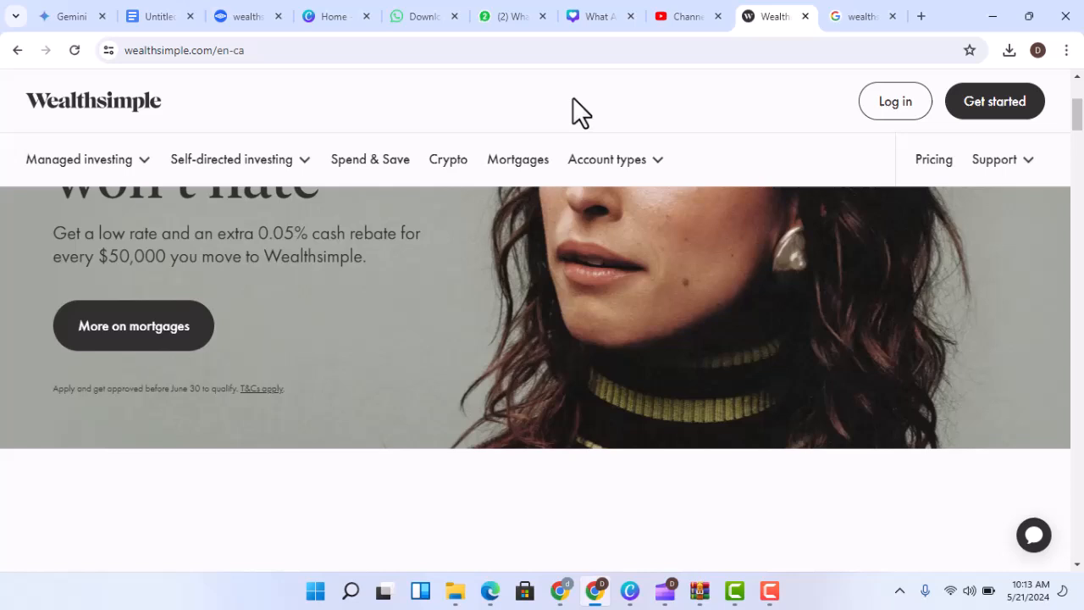
{"action": "scroll", "scroll_direction": "down", "scroll_amount": 3}
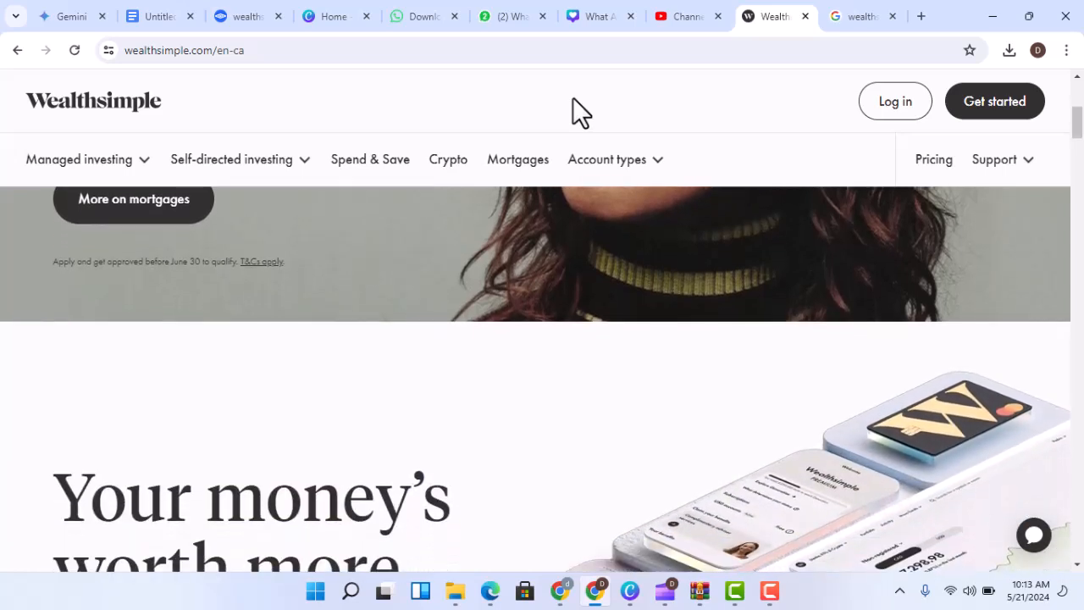
{"action": "scroll", "scroll_direction": "down", "scroll_amount": 3}
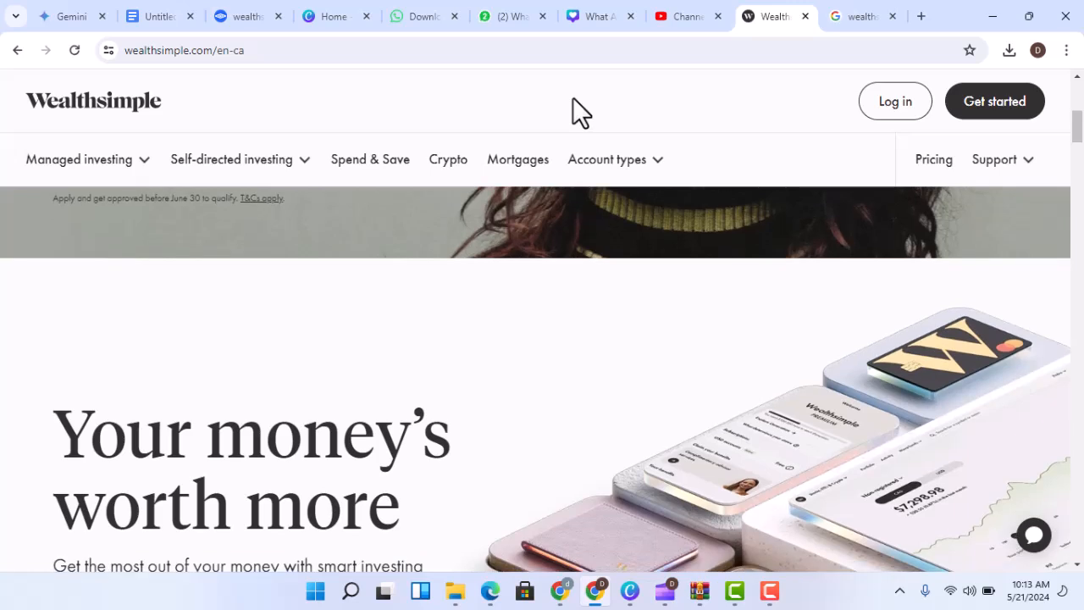
{"action": "scroll", "scroll_direction": "down", "scroll_amount": 3}
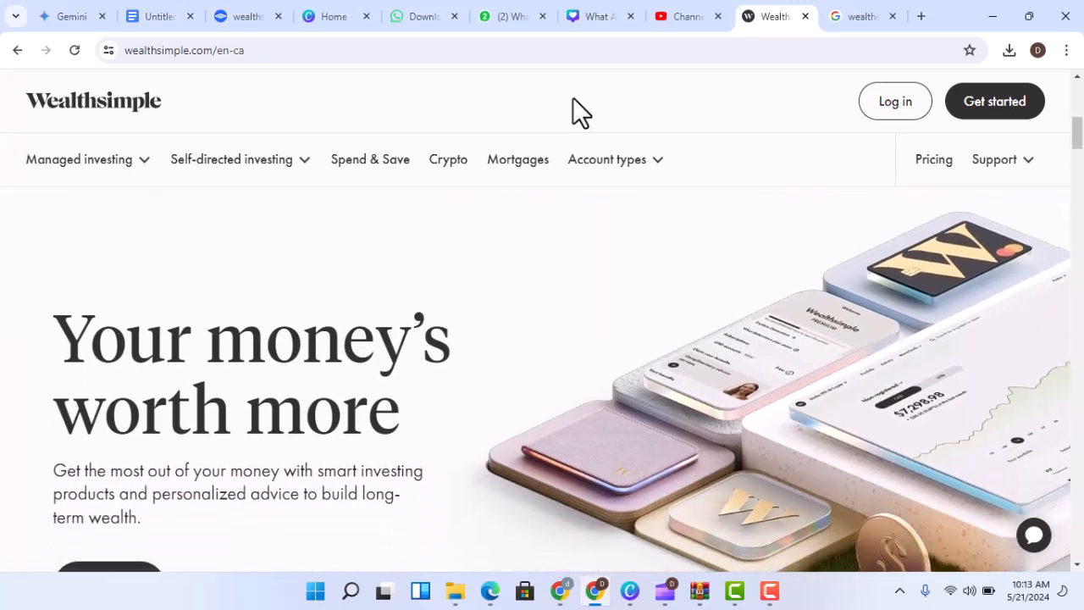
{"action": "scroll", "scroll_direction": "down", "scroll_amount": 3}
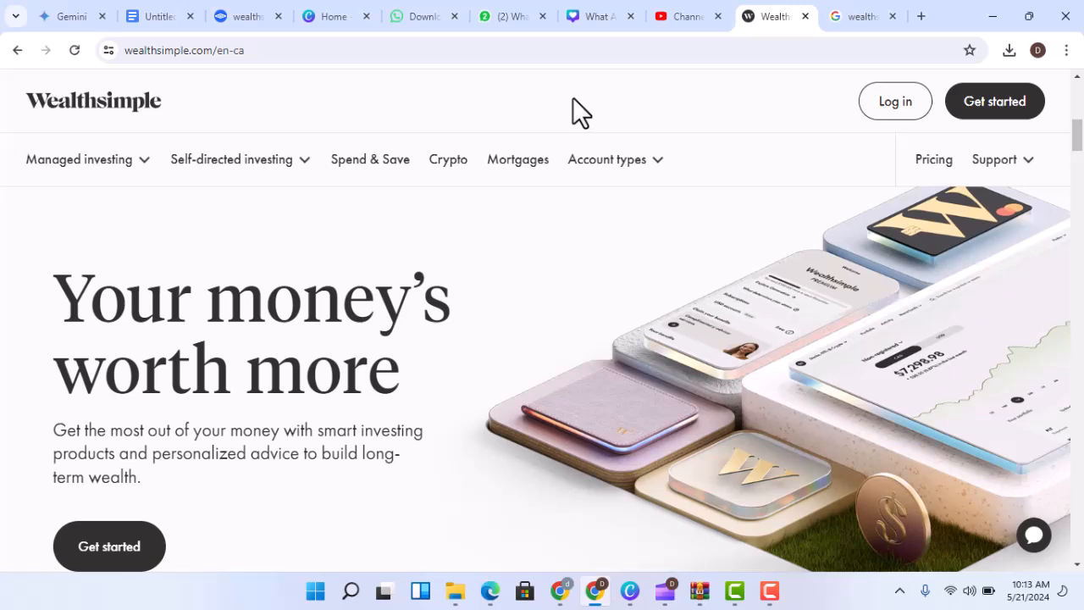
{"action": "scroll", "scroll_direction": "down", "scroll_amount": 3}
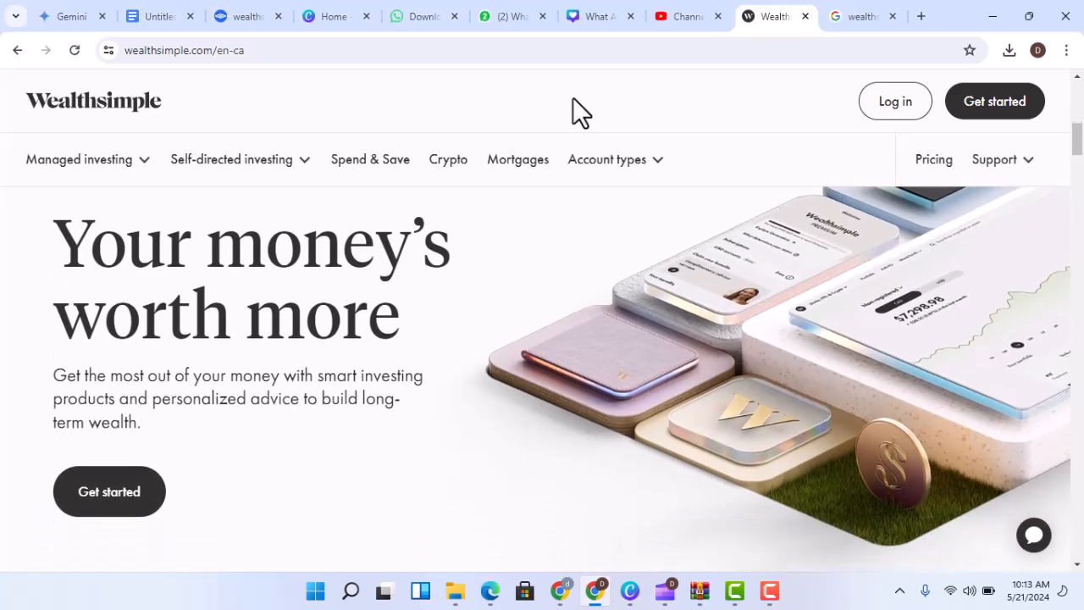
{"action": "scroll", "scroll_direction": "down", "scroll_amount": 3}
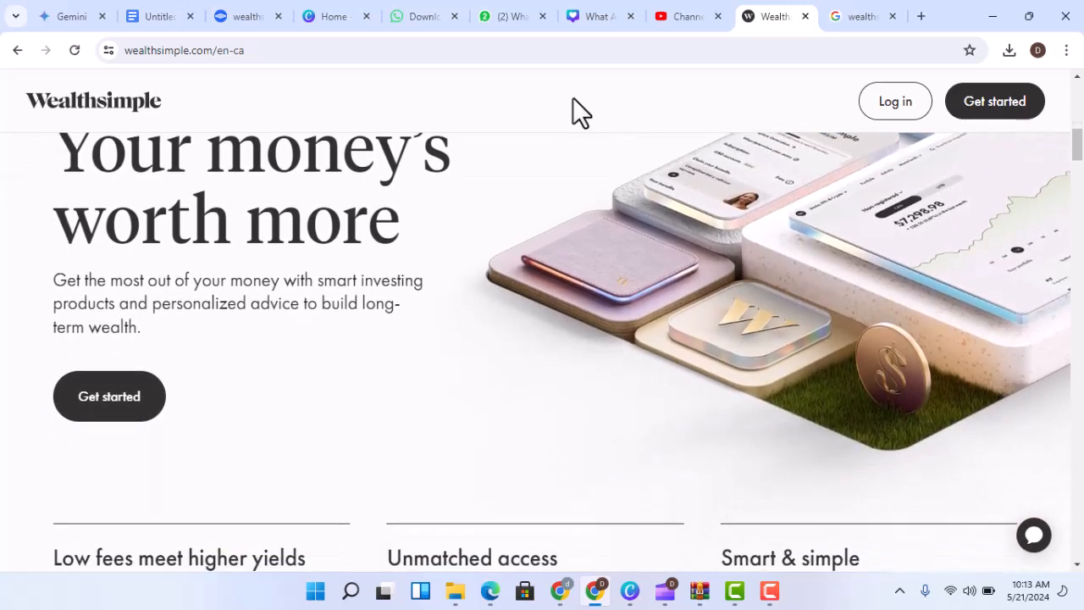
{"action": "scroll", "scroll_direction": "down", "scroll_amount": 3}
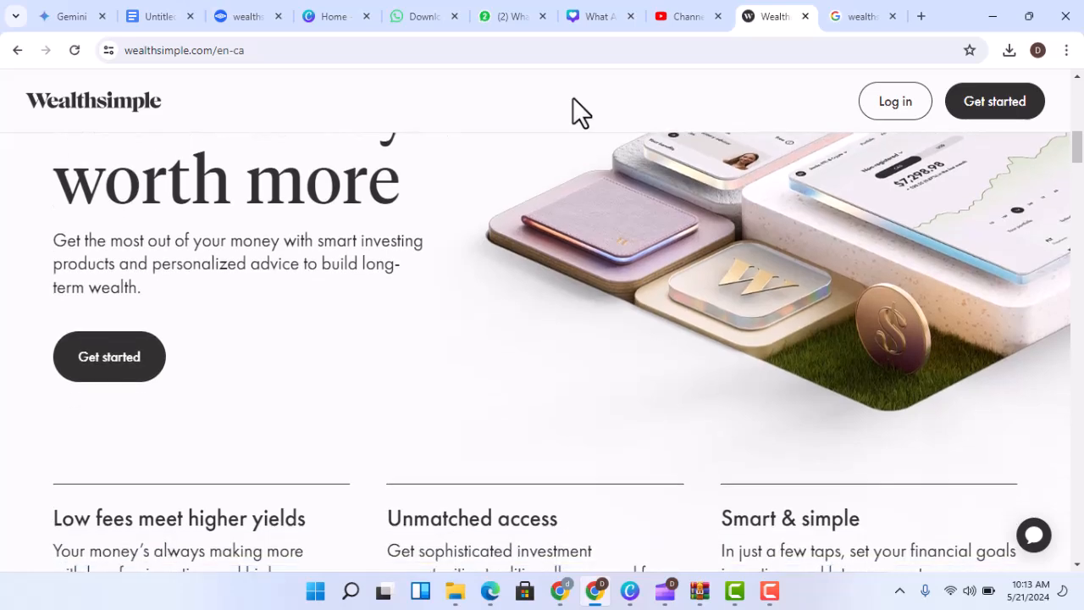
{"action": "scroll", "scroll_direction": "down", "scroll_amount": 3}
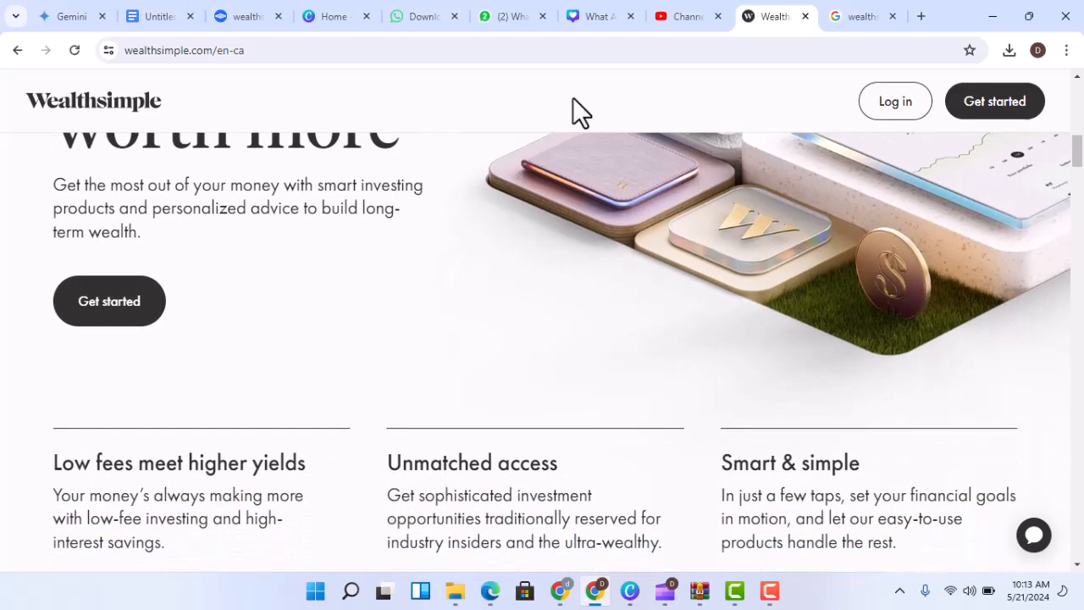
{"action": "scroll", "scroll_direction": "down", "scroll_amount": 3}
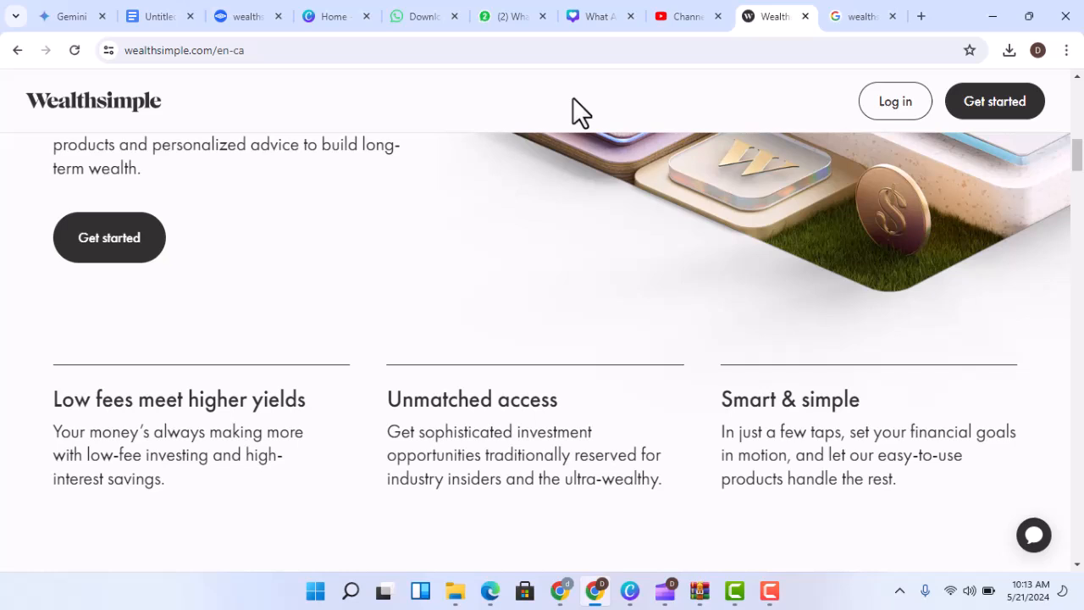
{"action": "scroll", "scroll_direction": "down", "scroll_amount": 3}
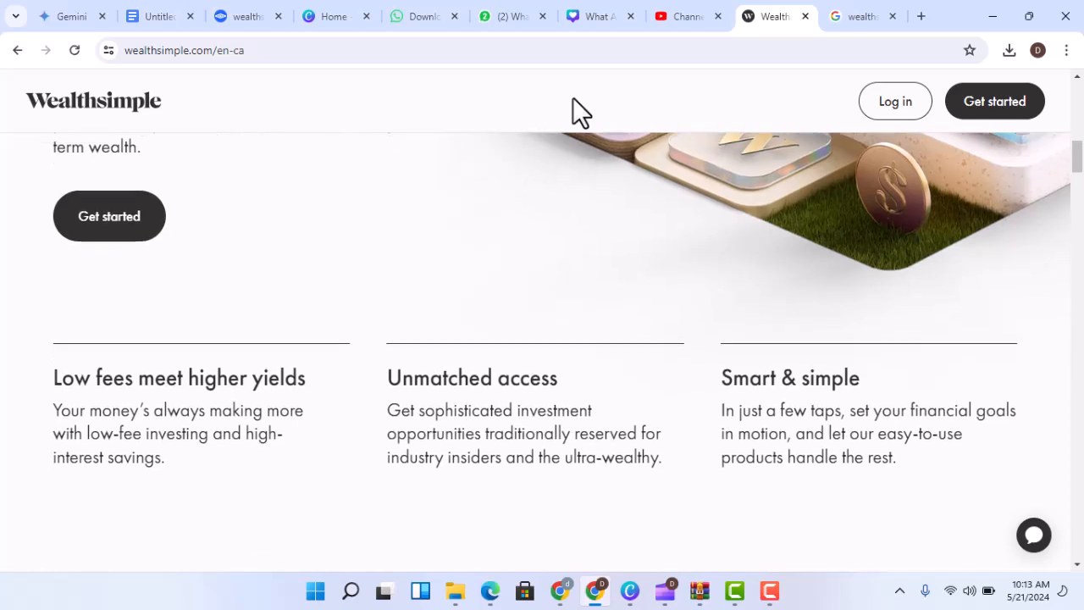
{"action": "scroll", "scroll_direction": "down", "scroll_amount": 3}
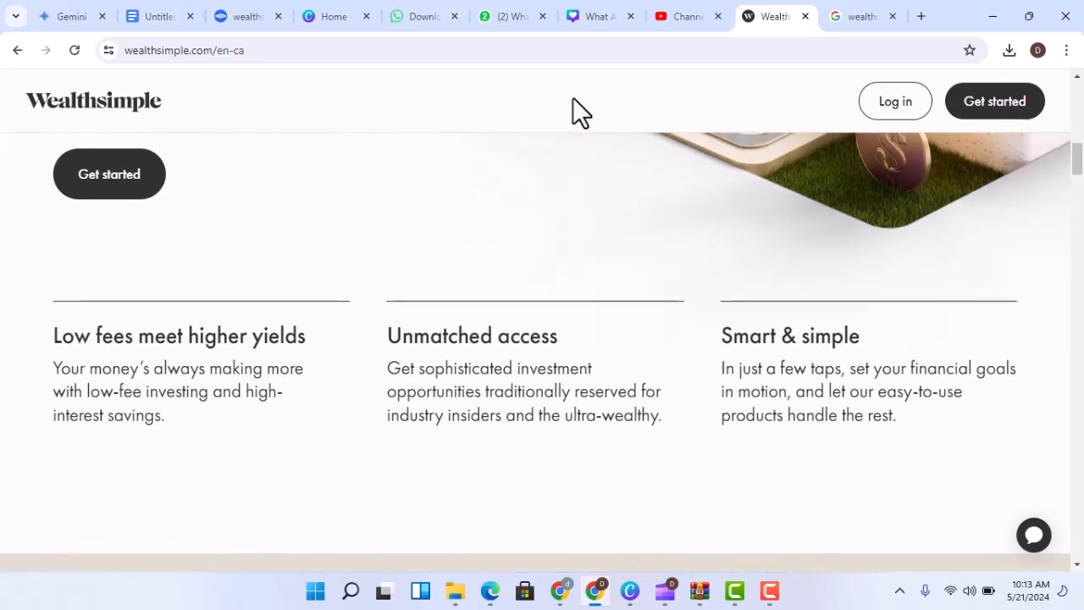